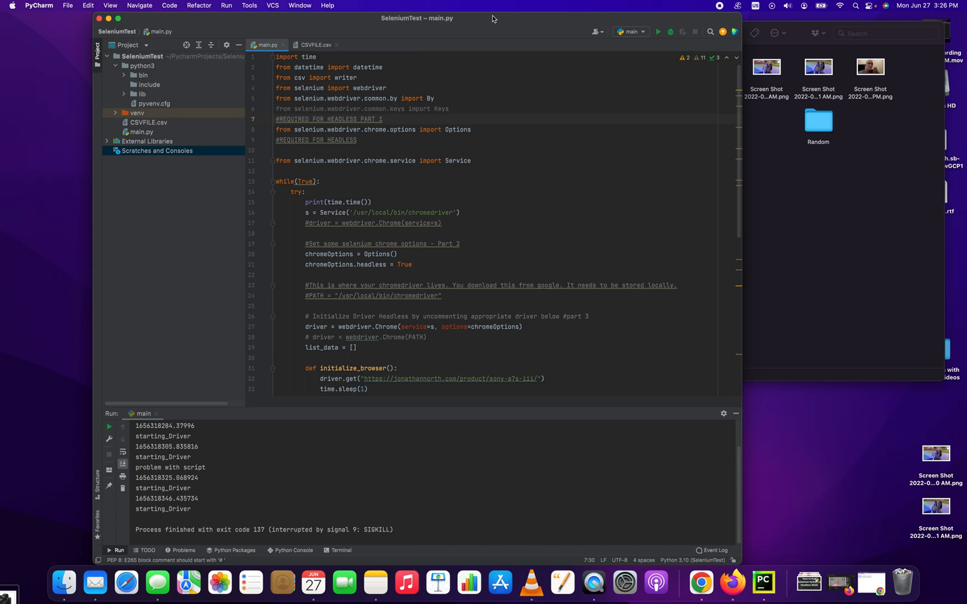
mouse_move(502, 75)
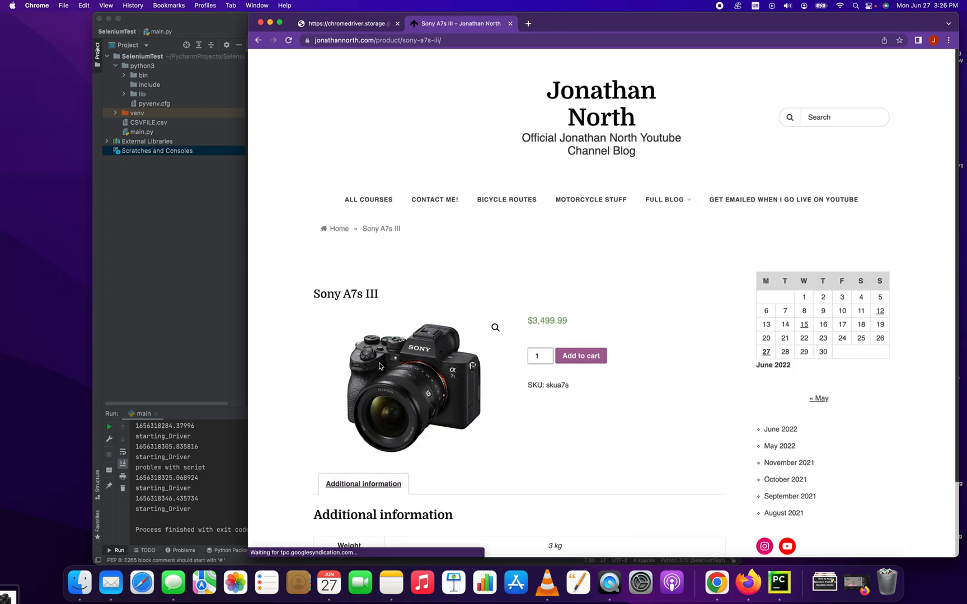
Scroll the Sony A7s III product page slightly and return to the PyCharm script
scroll("down", 3)
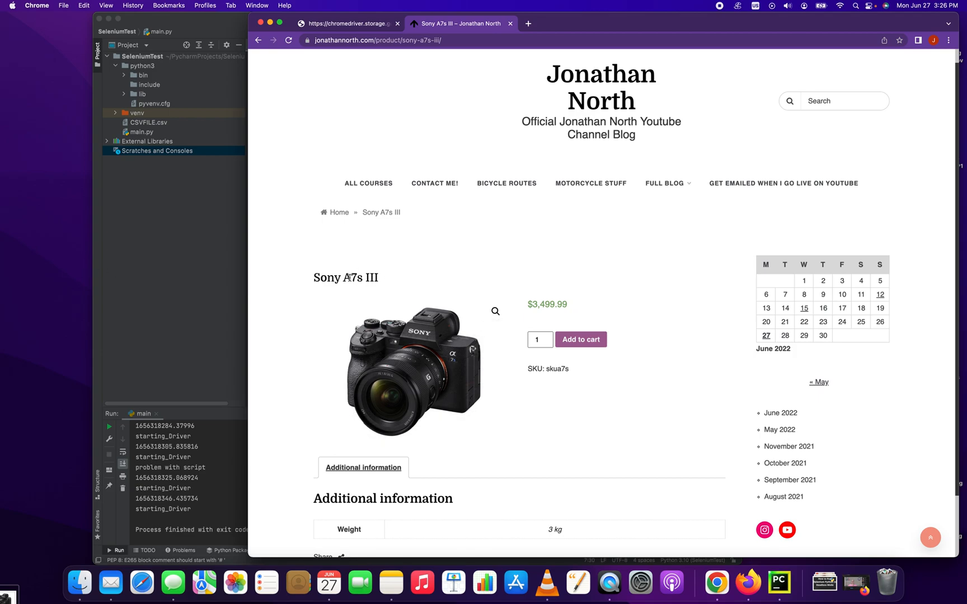
double_click(345, 278)
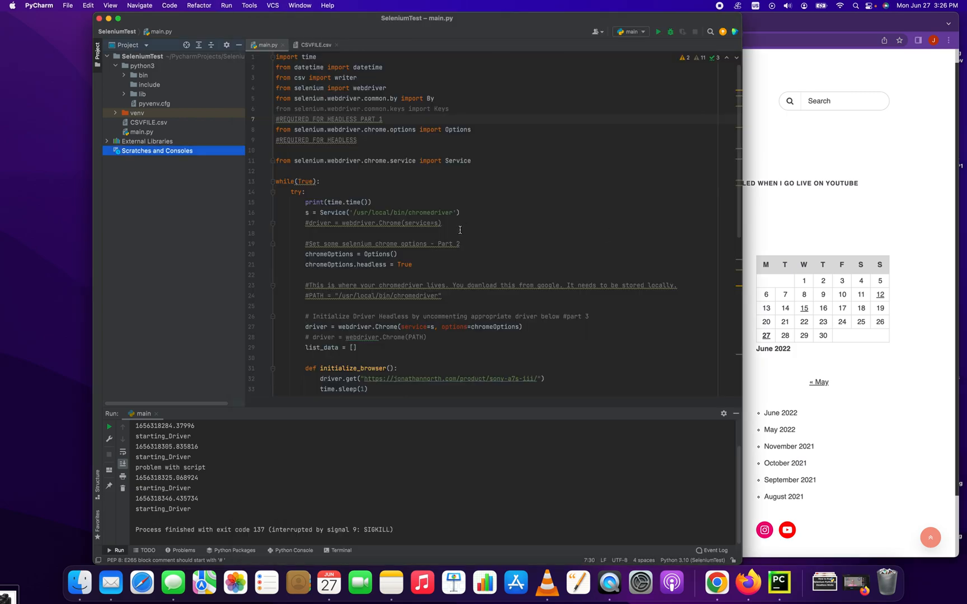
mouse_move(479, 204)
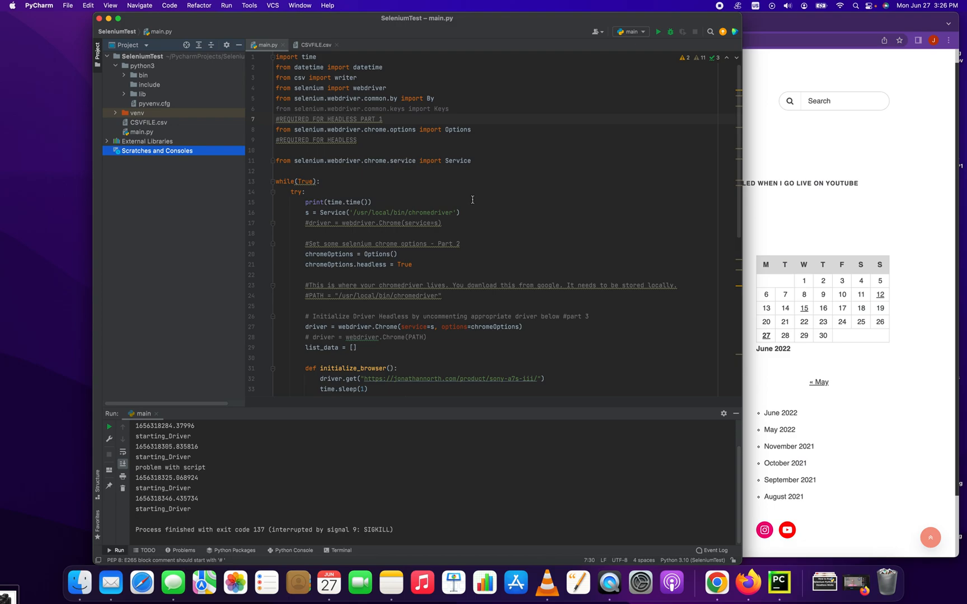
left_click(315, 45)
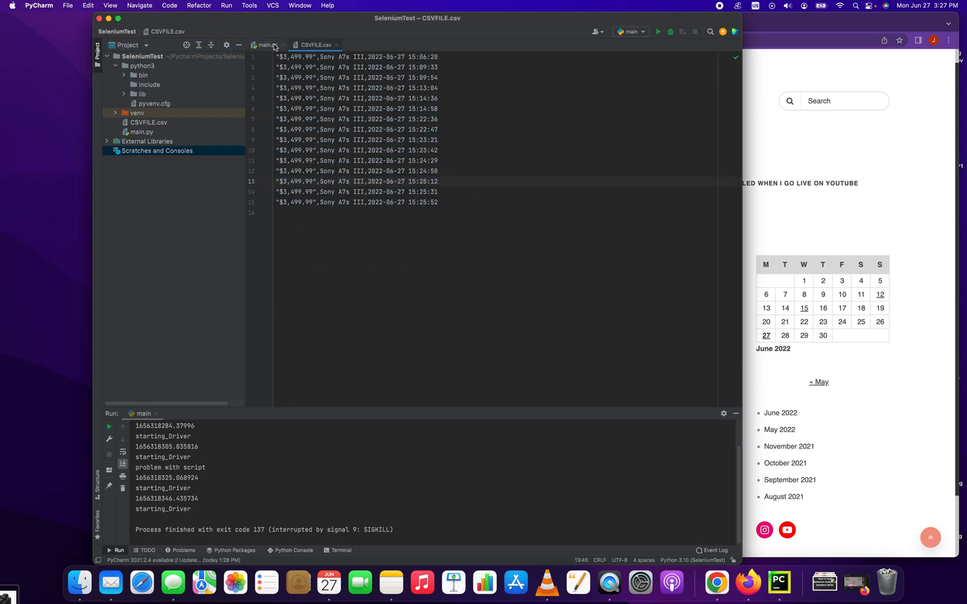
left_click(264, 44)
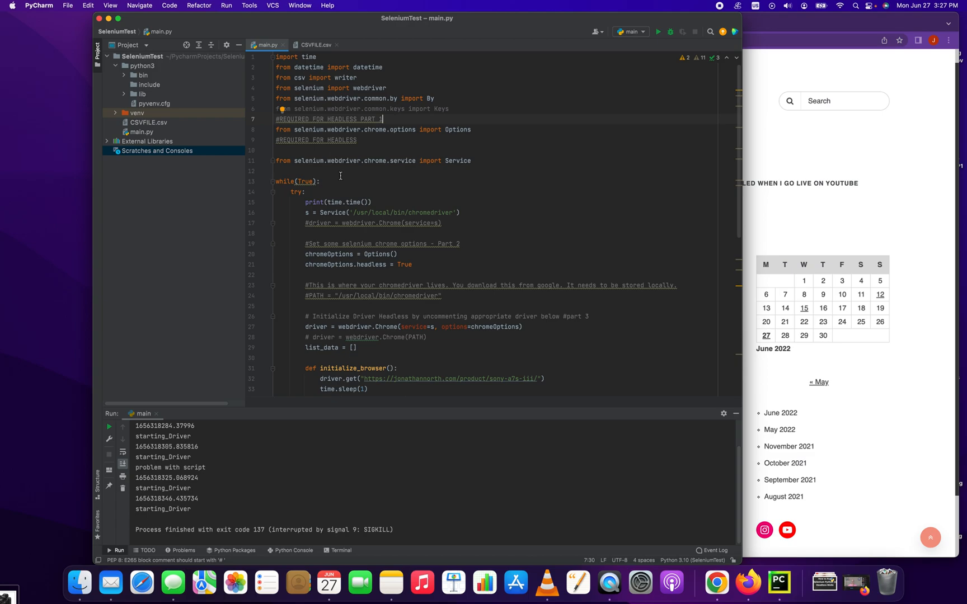
mouse_move(422, 302)
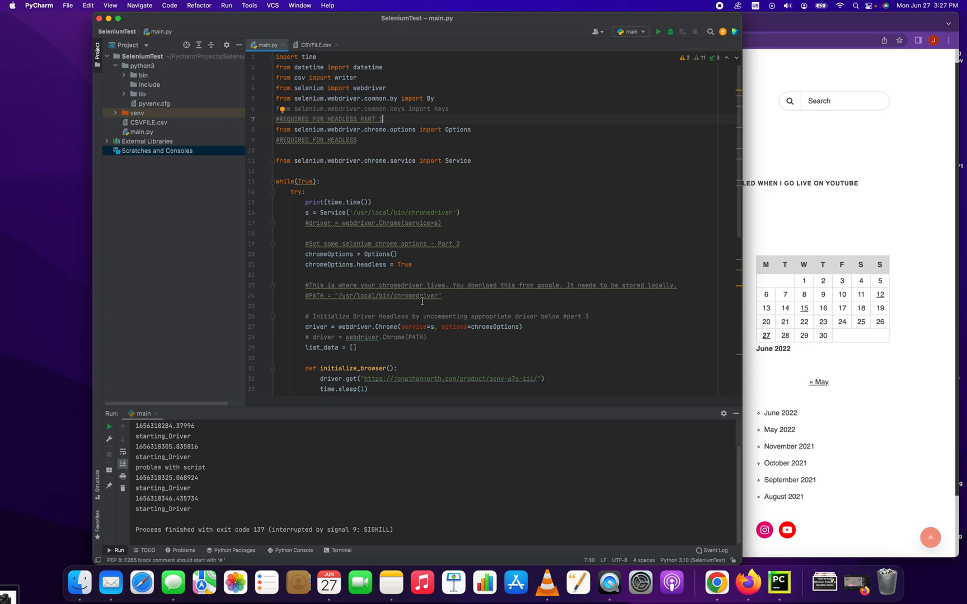
mouse_move(417, 184)
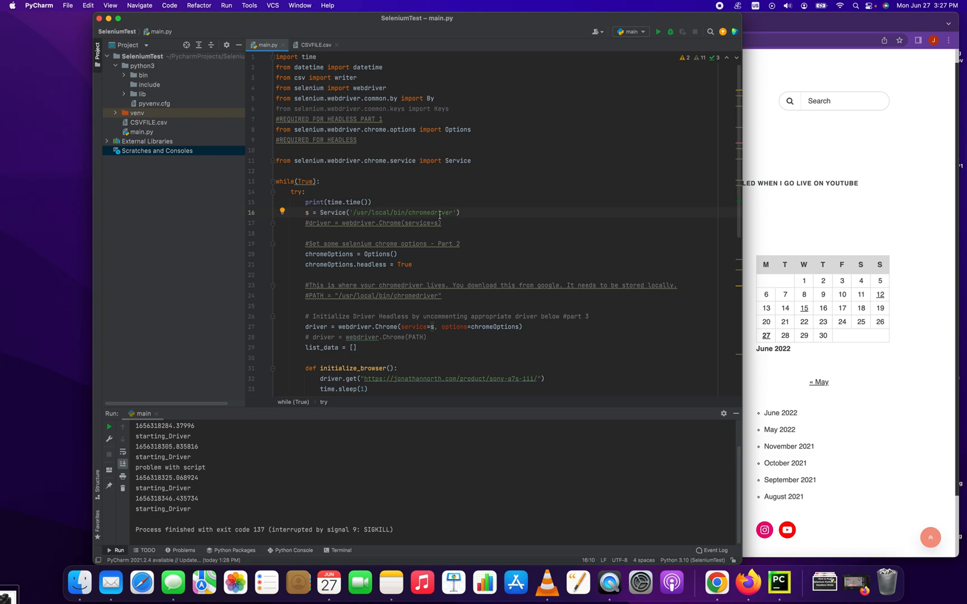
double_click(432, 213)
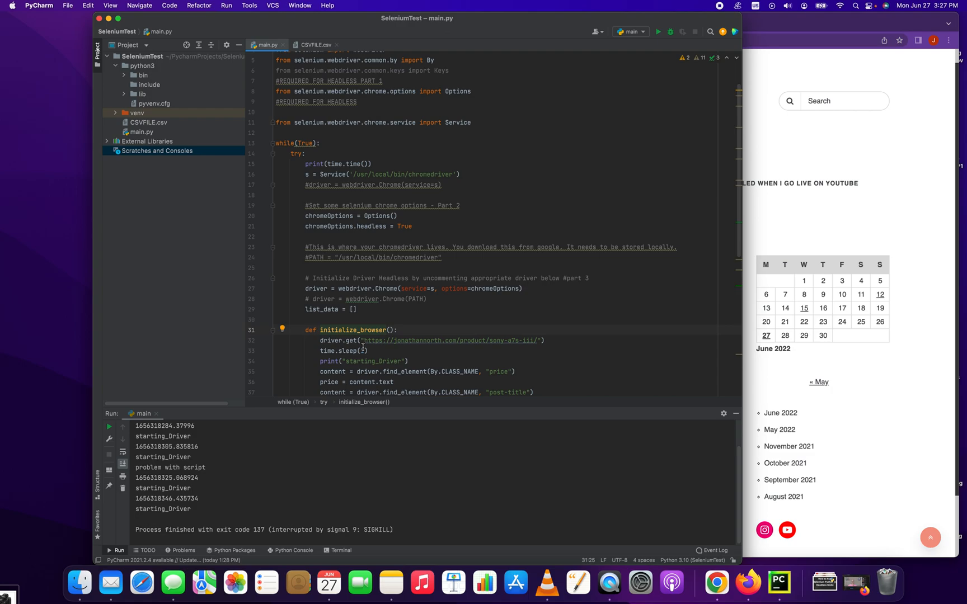
double_click(330, 340)
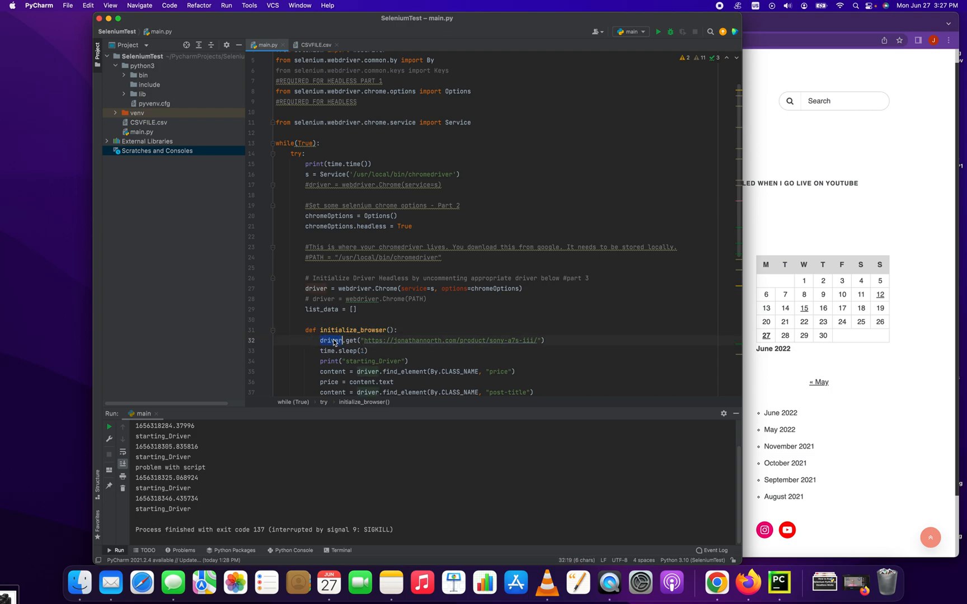
triple_click(432, 340)
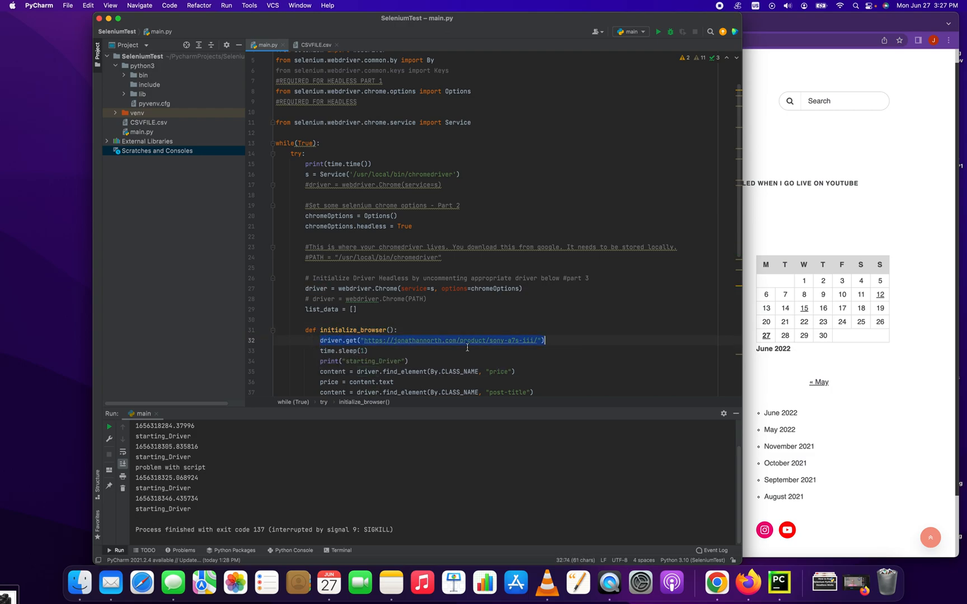
left_click(472, 340)
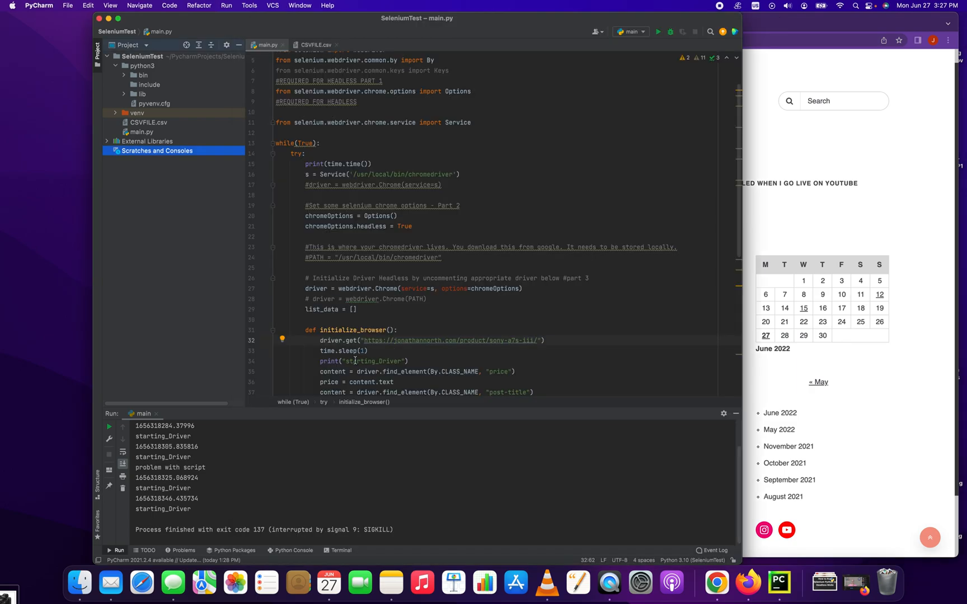
scroll("down", 3)
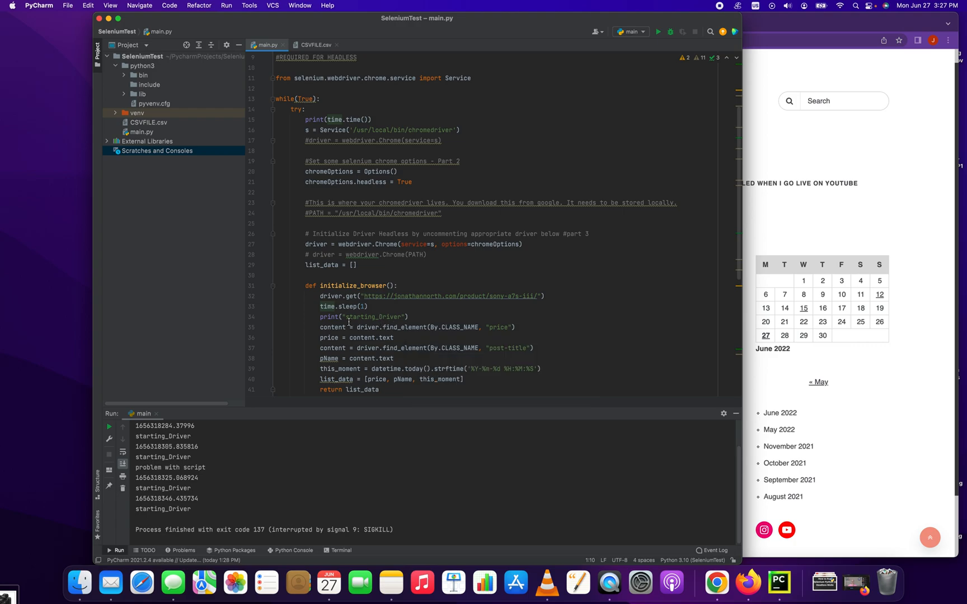
left_click(335, 327)
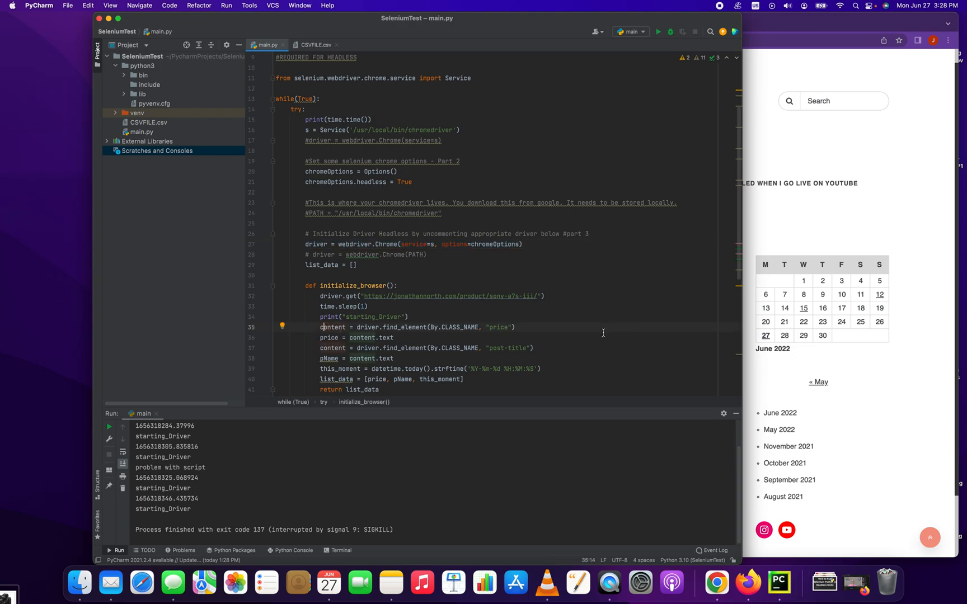
mouse_move(490, 320)
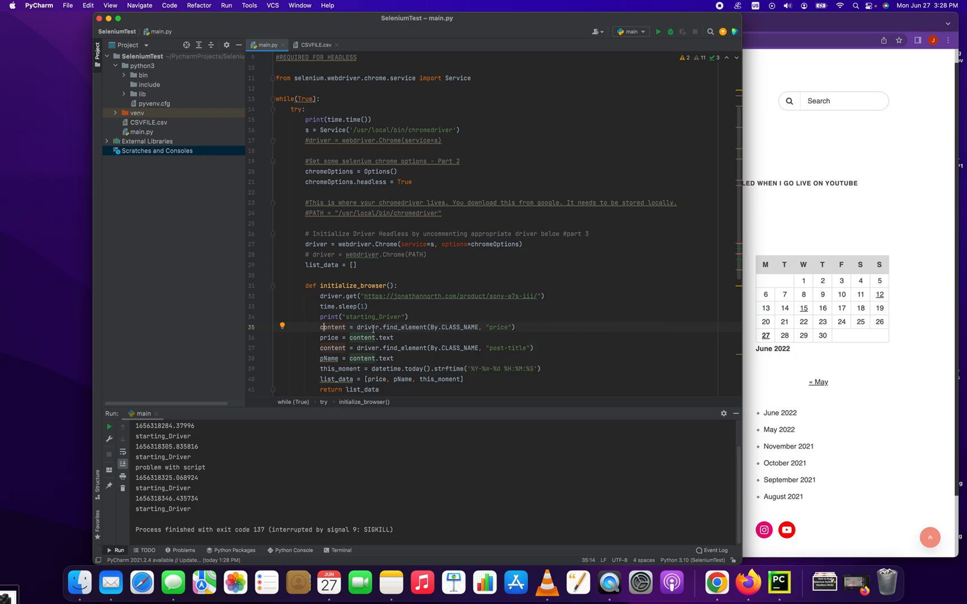
mouse_move(384, 337)
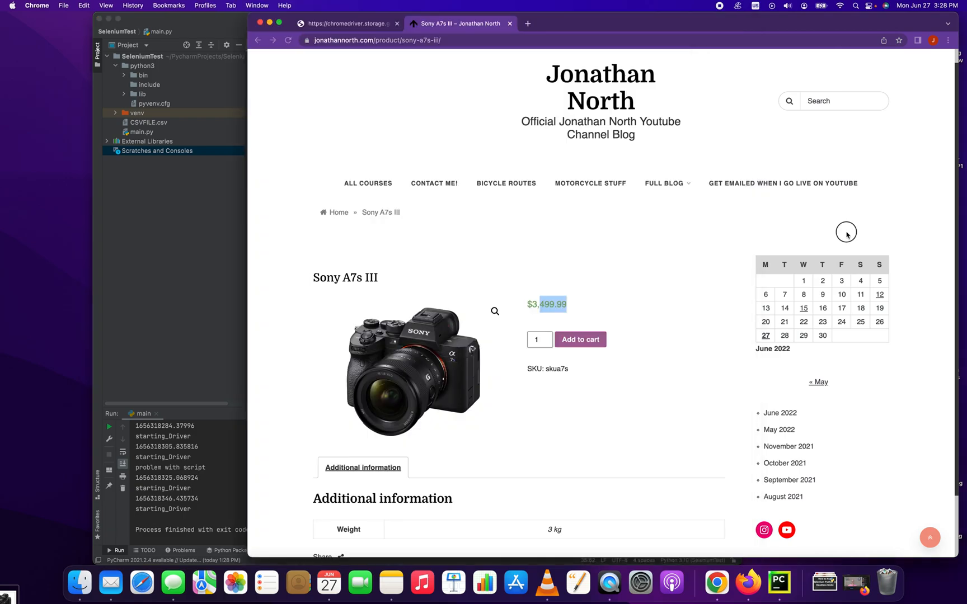
Inspect the selected $3,499.99 price element via the right-click Inspect option
right_click(546, 305)
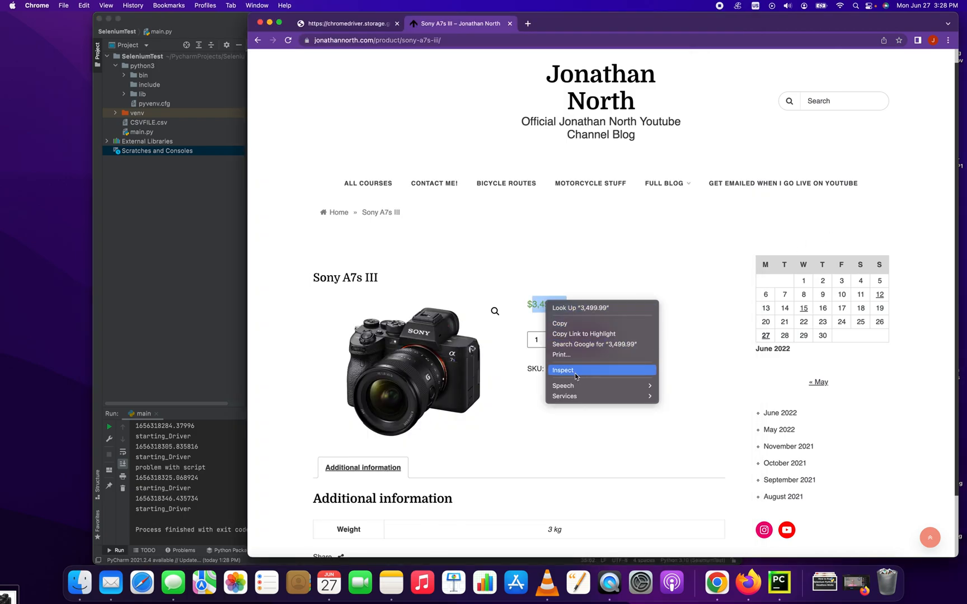
left_click(563, 370)
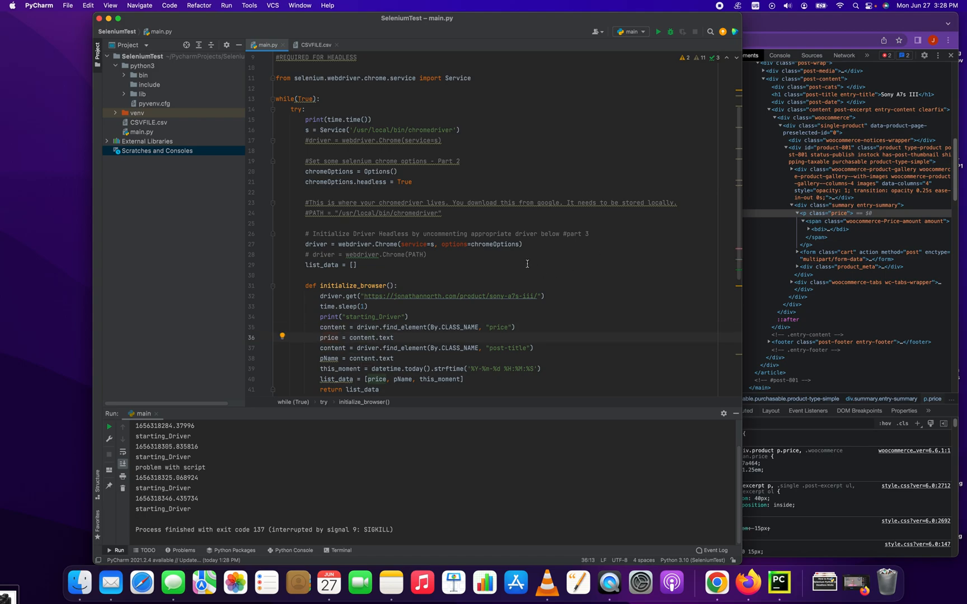
Compare the script's price variable with the 3,499.99 text node selected in the inspector
double_click(329, 338)
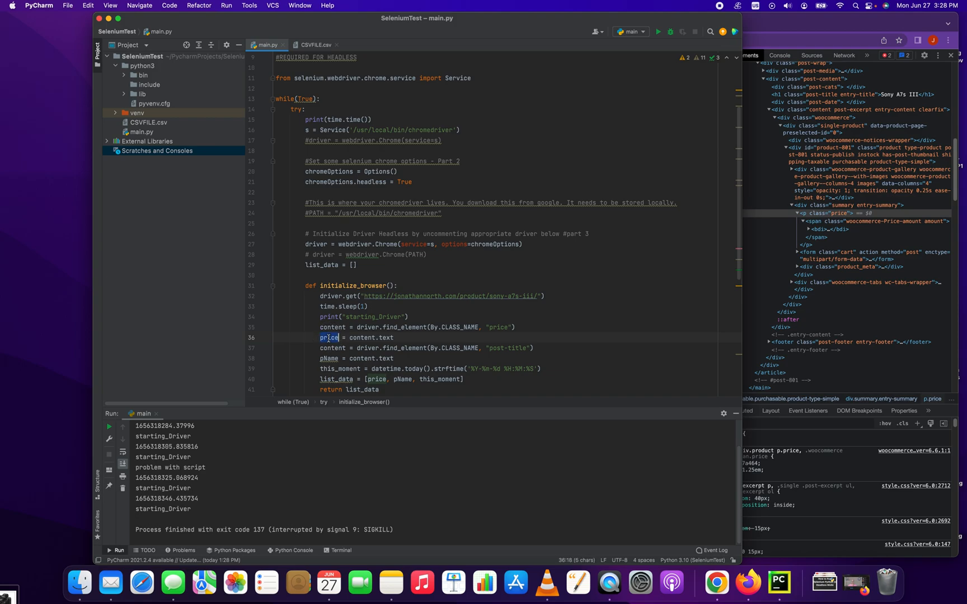
left_click(320, 337)
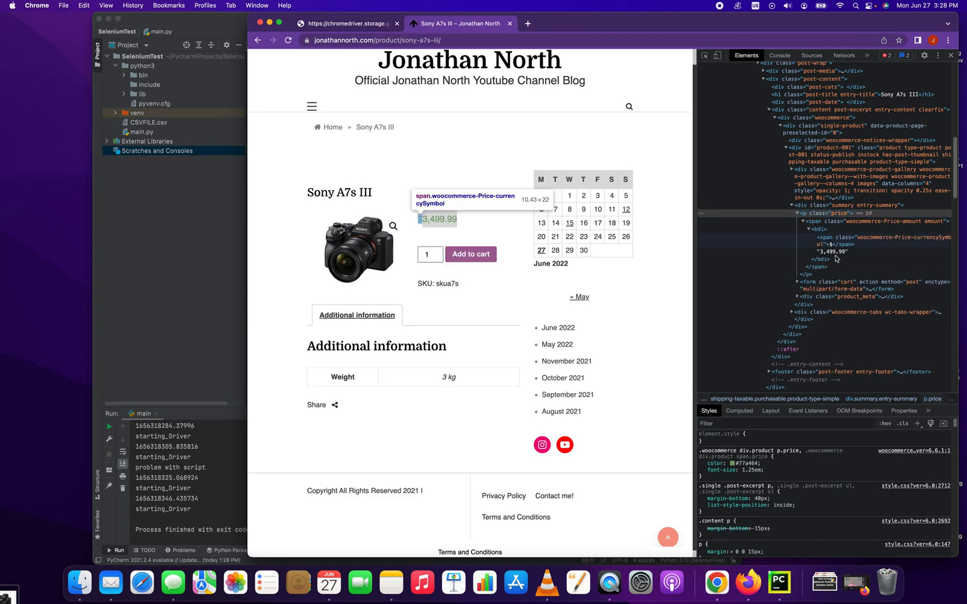
left_click(832, 252)
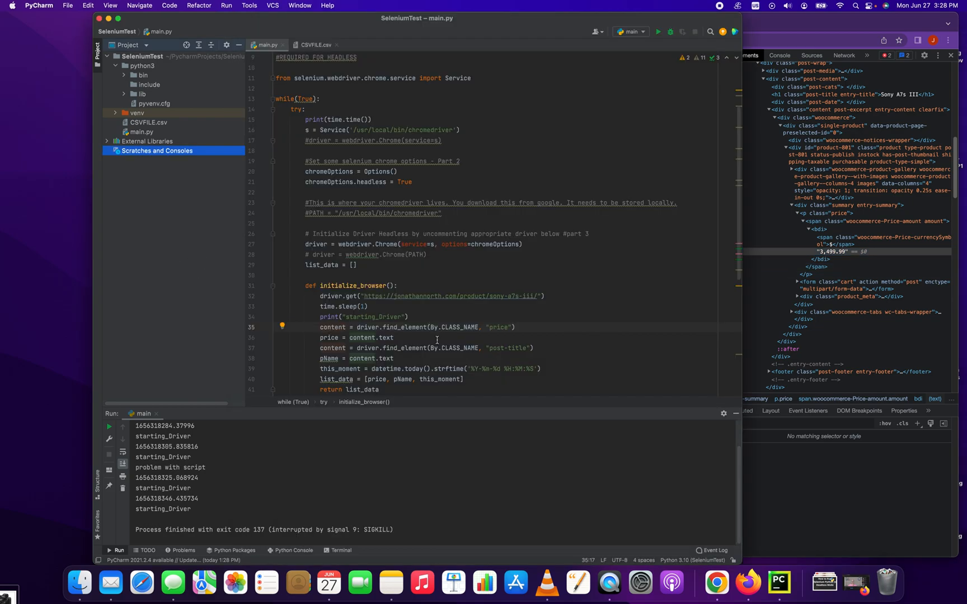
mouse_move(342, 334)
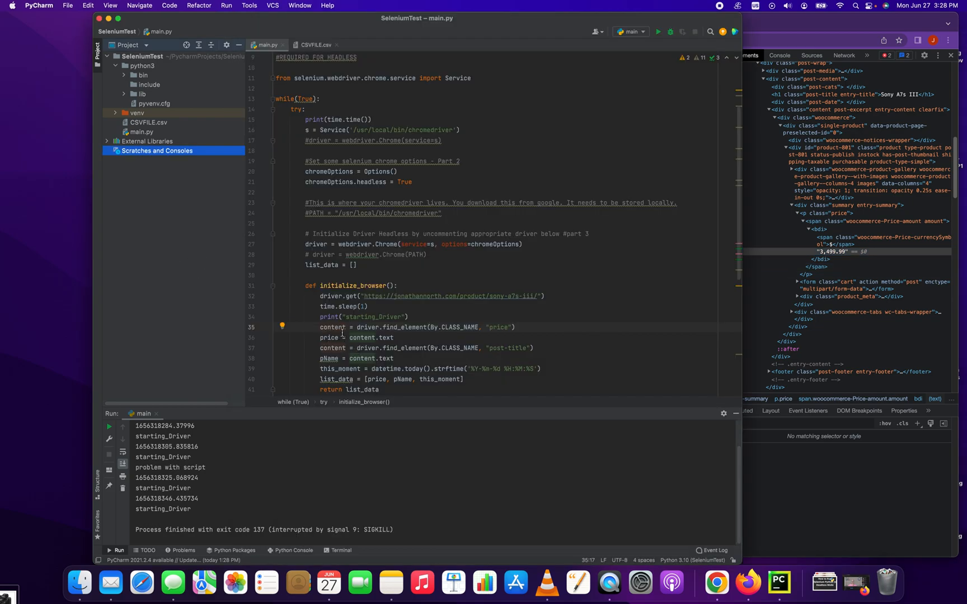
left_click(333, 348)
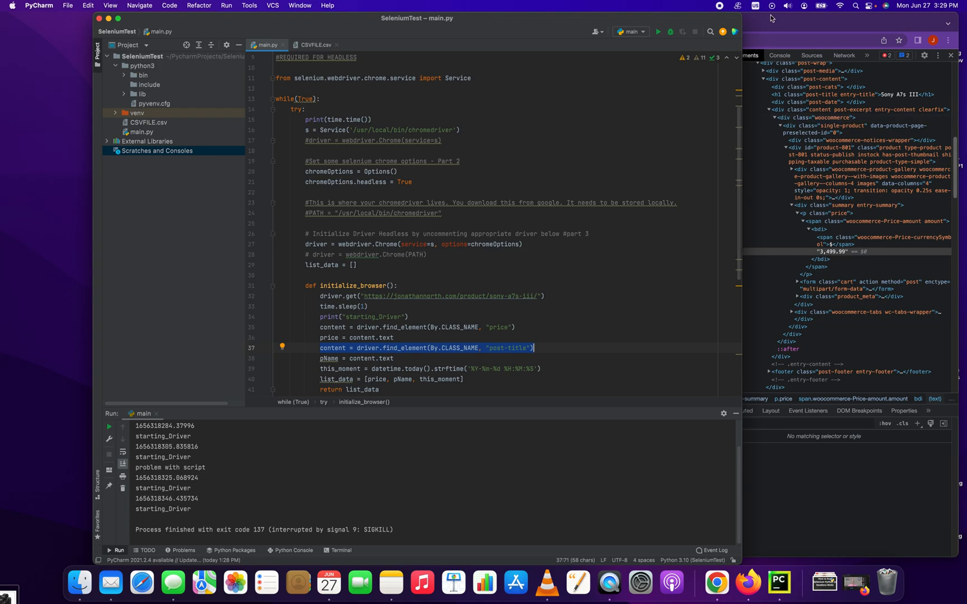
right_click(320, 191)
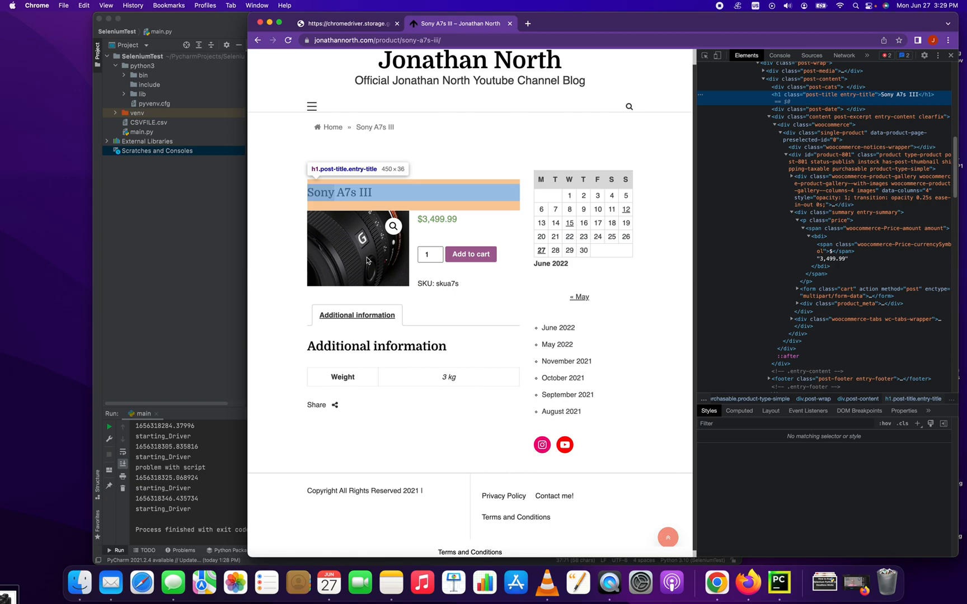
Highlight the h1 post-title entry-title heading for the Sony A7s III title in DevTools
left_click(913, 95)
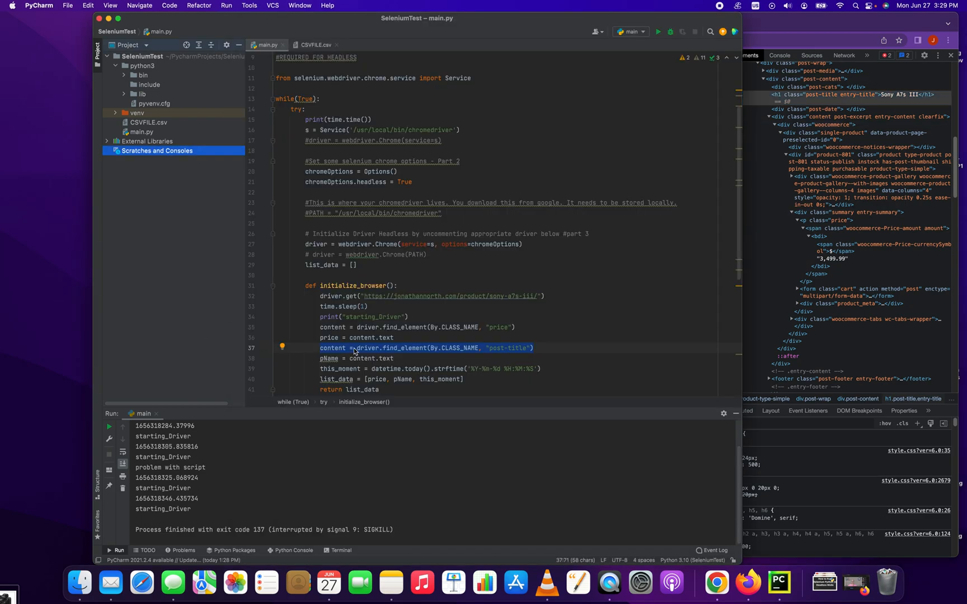
left_click(323, 358)
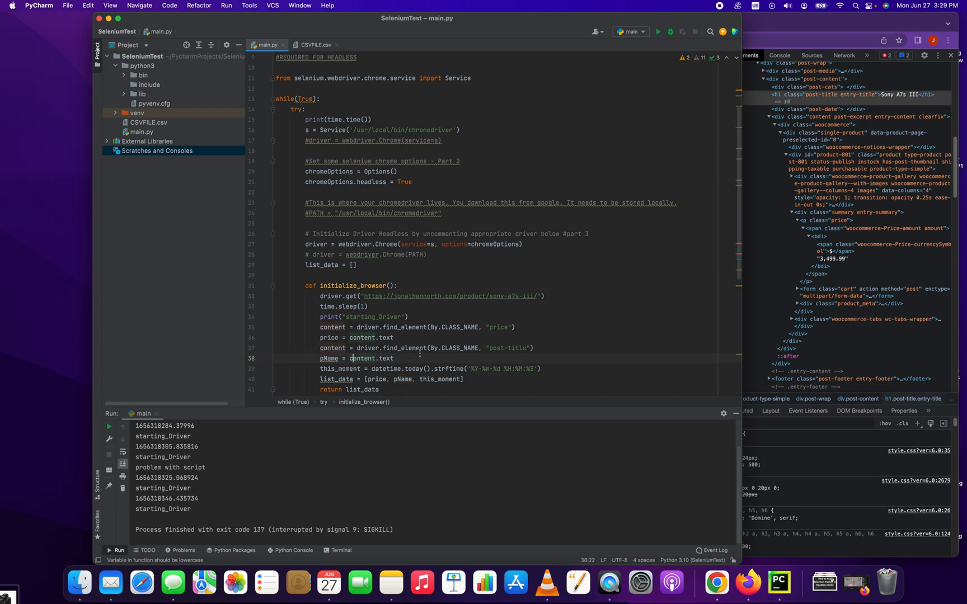
double_click(372, 359)
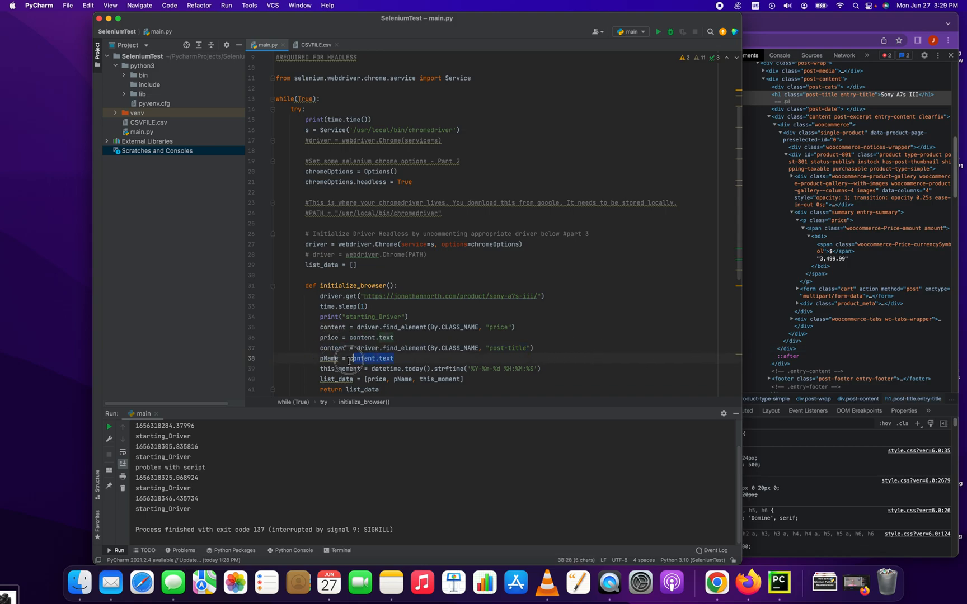
double_click(329, 358)
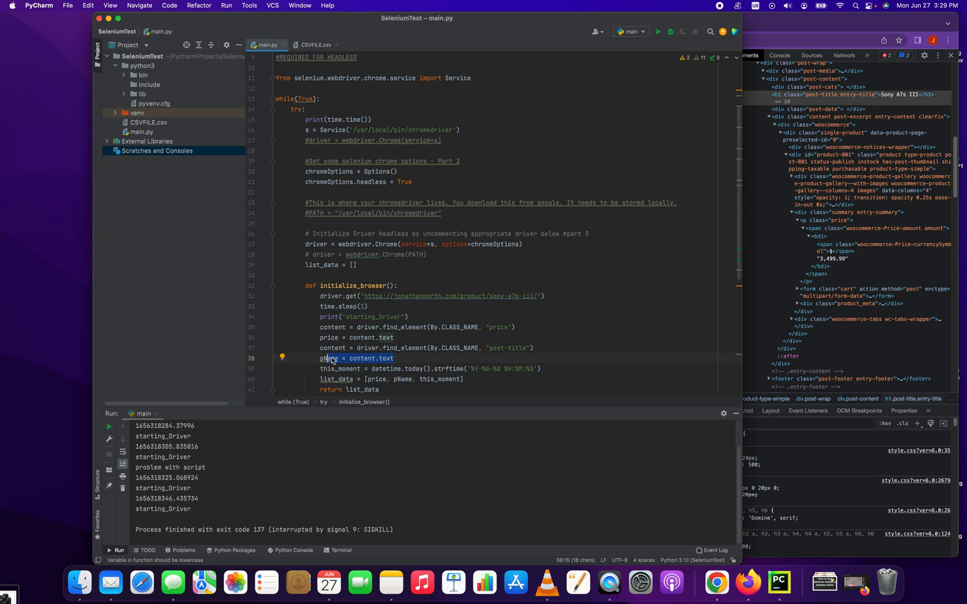
mouse_move(507, 393)
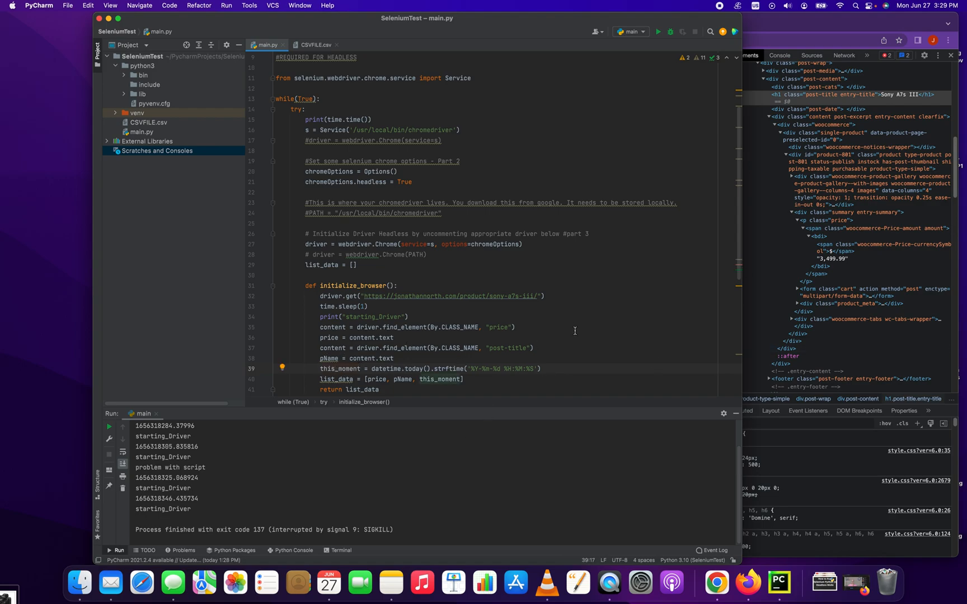
mouse_move(548, 377)
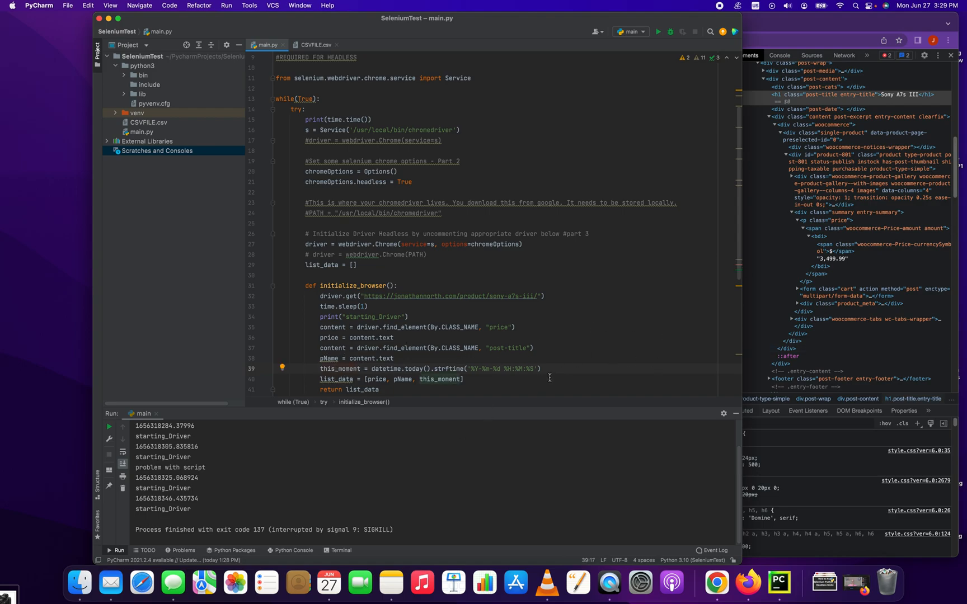
left_click(330, 369)
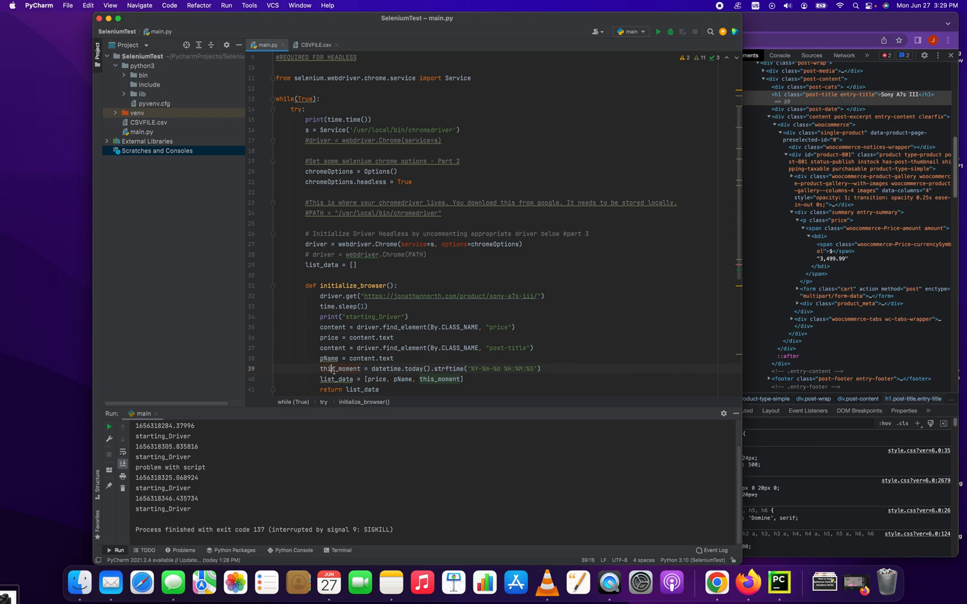
left_click_drag(378, 369, 522, 369)
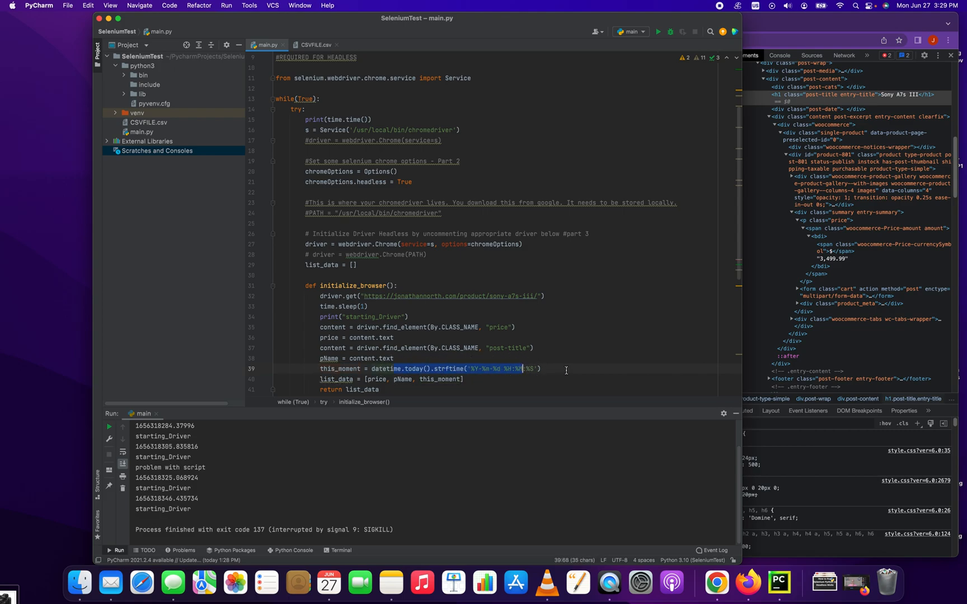
scroll("down", 3)
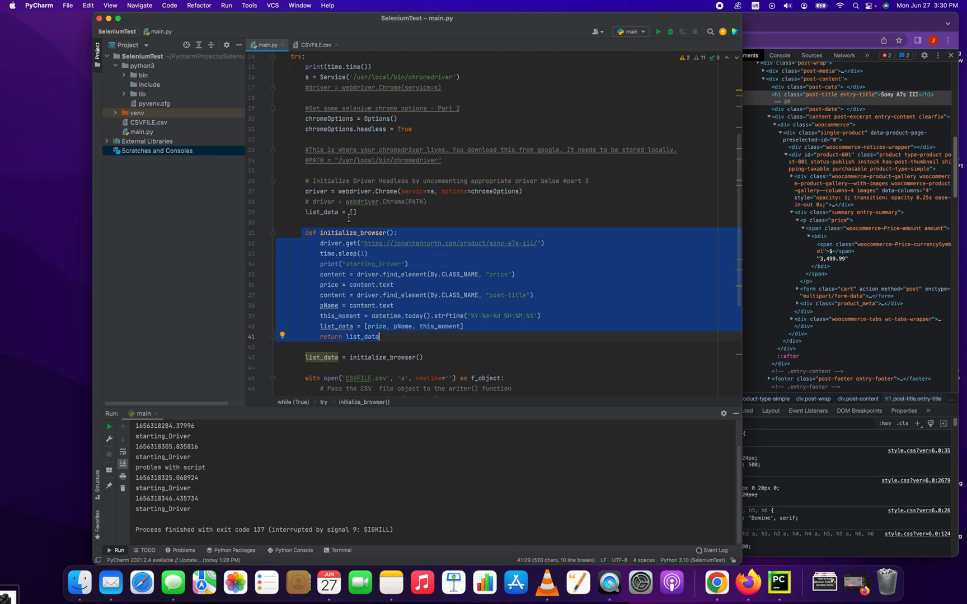
scroll("down", 3)
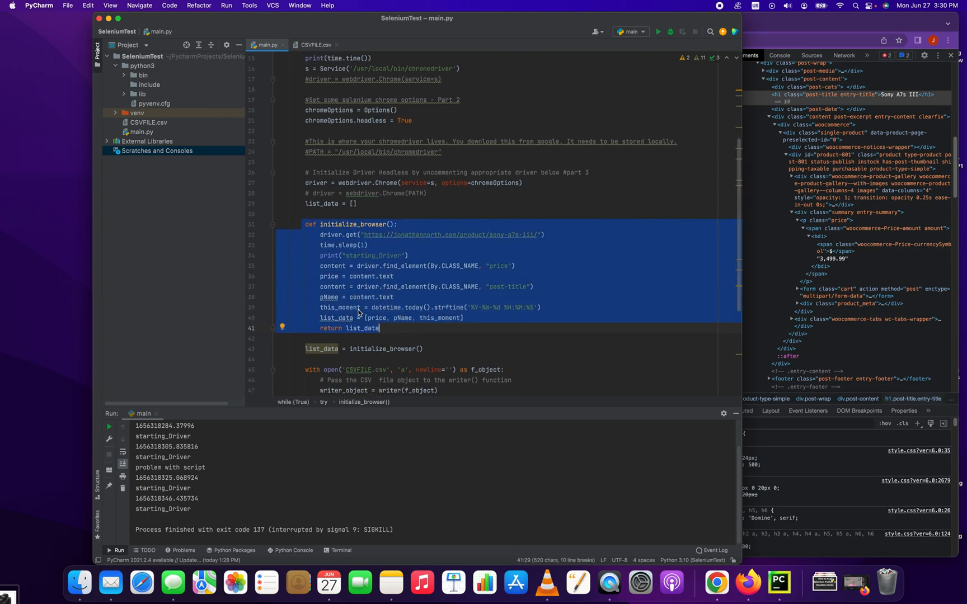
left_click(336, 318)
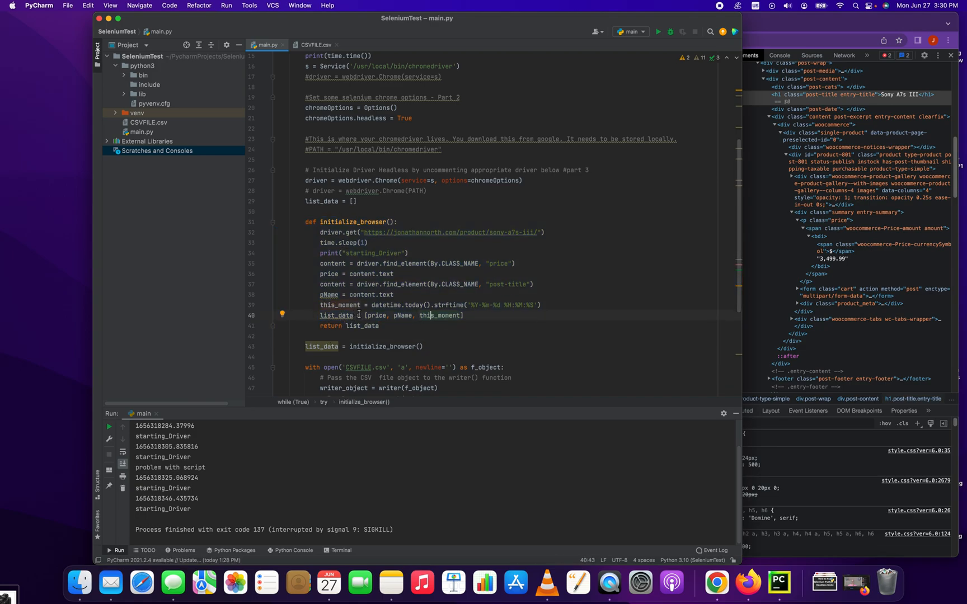
scroll("down", 3)
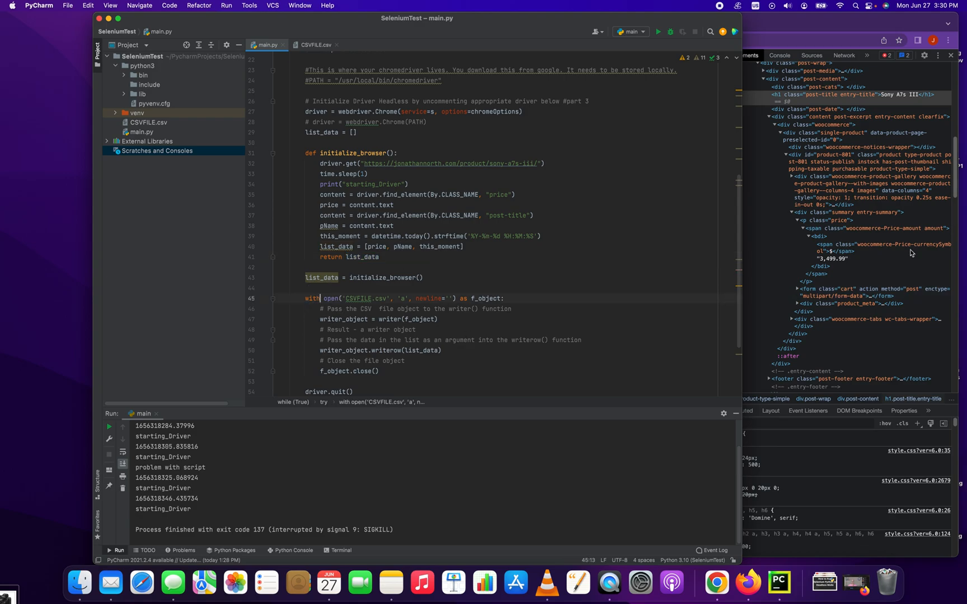
scroll("down", 3)
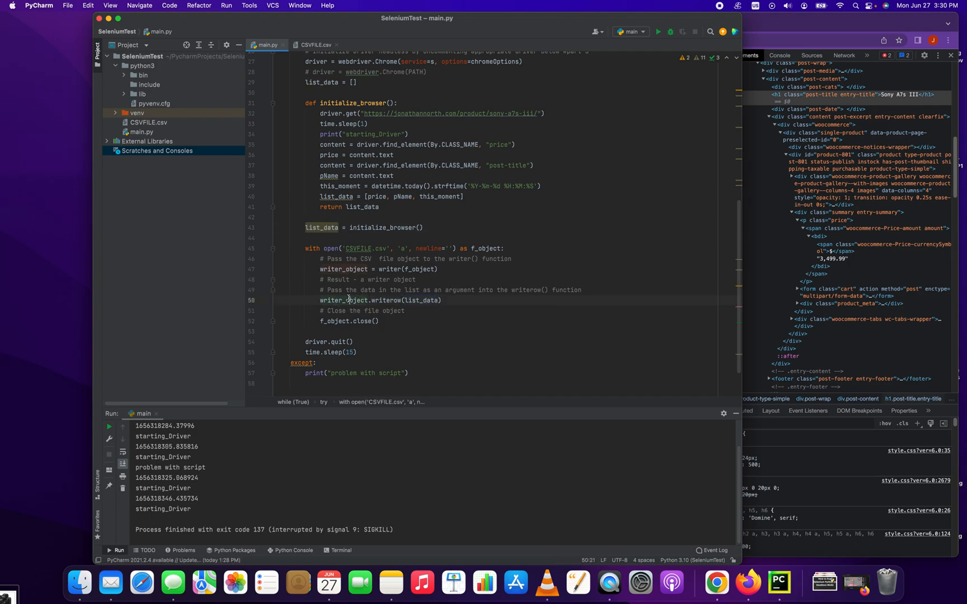
double_click(422, 300)
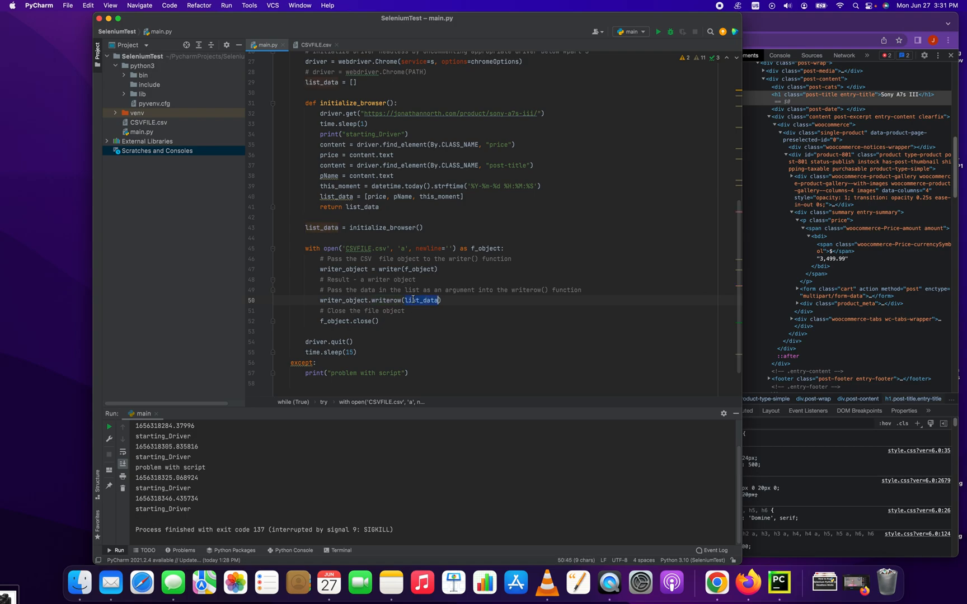
left_click(413, 300)
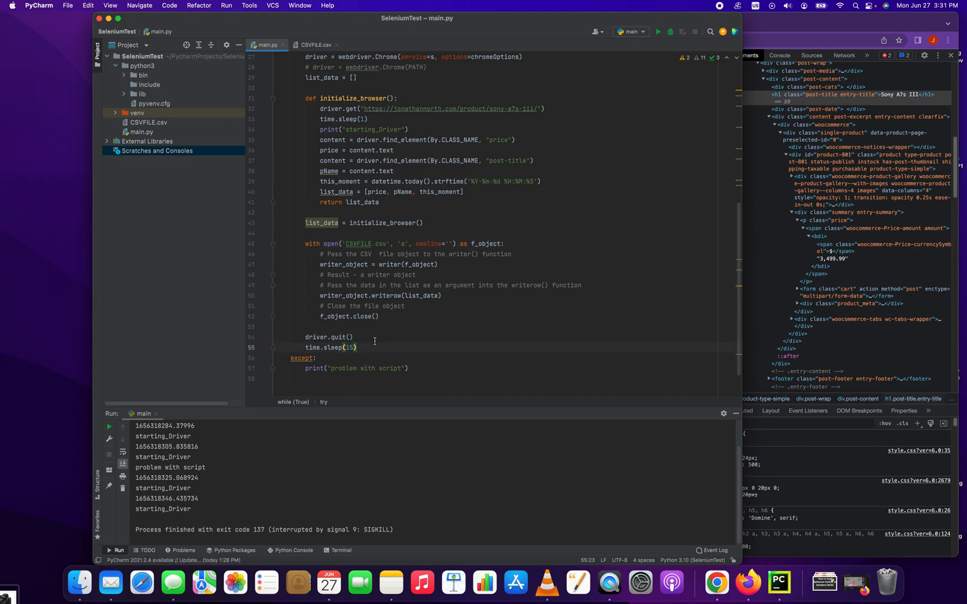
double_click(312, 346)
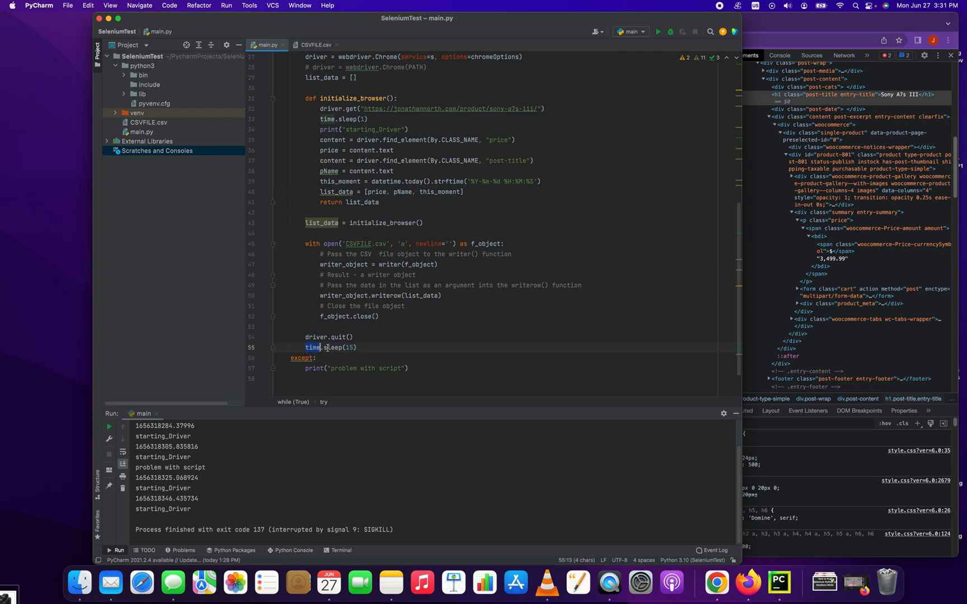
left_click(372, 347)
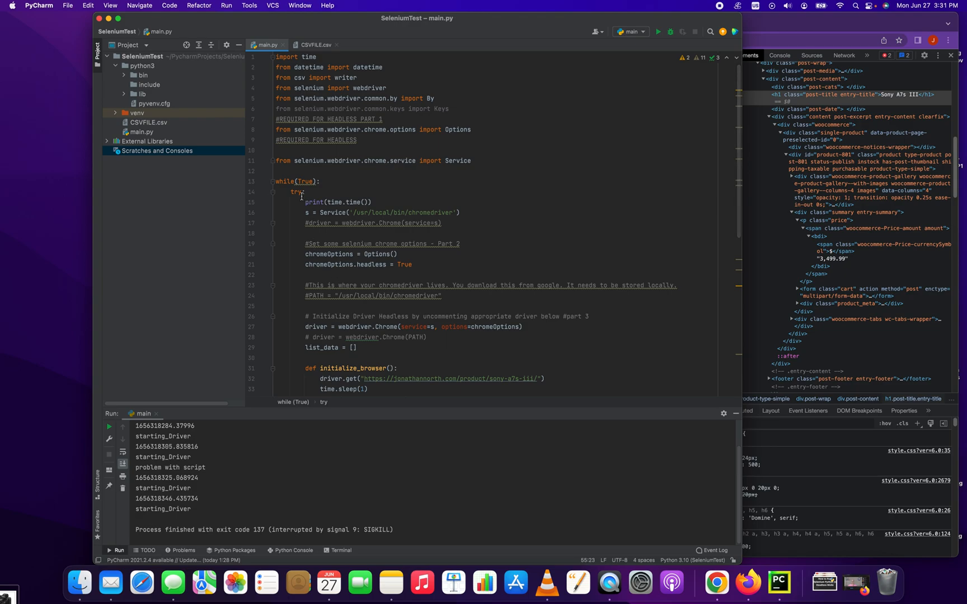
left_click(294, 181)
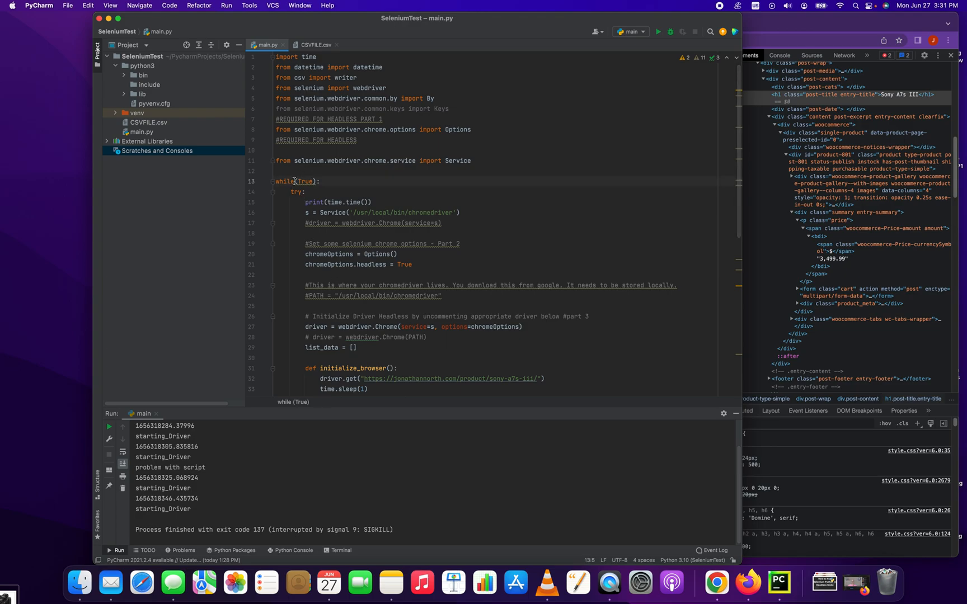
left_click(319, 181)
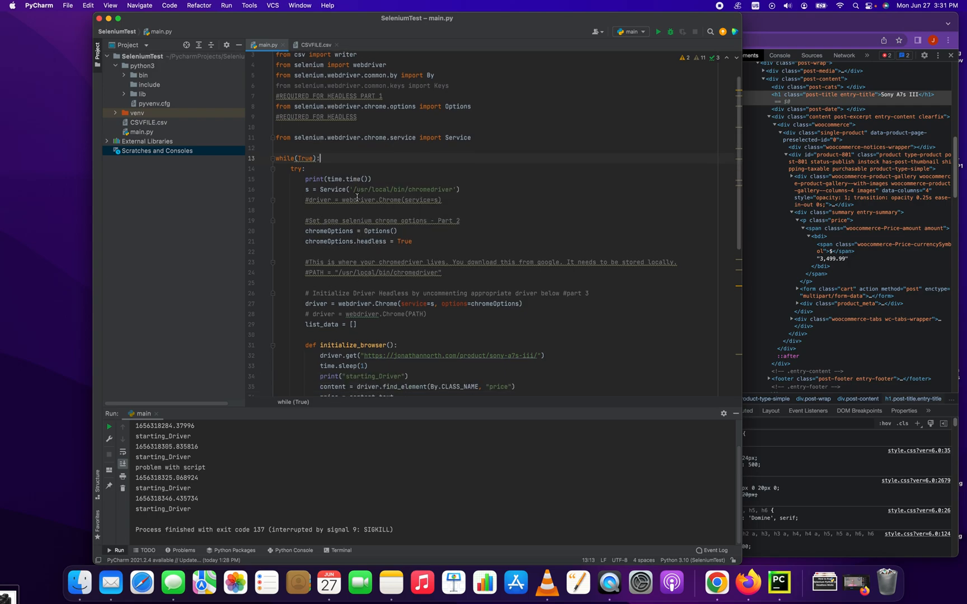
scroll("down", 3)
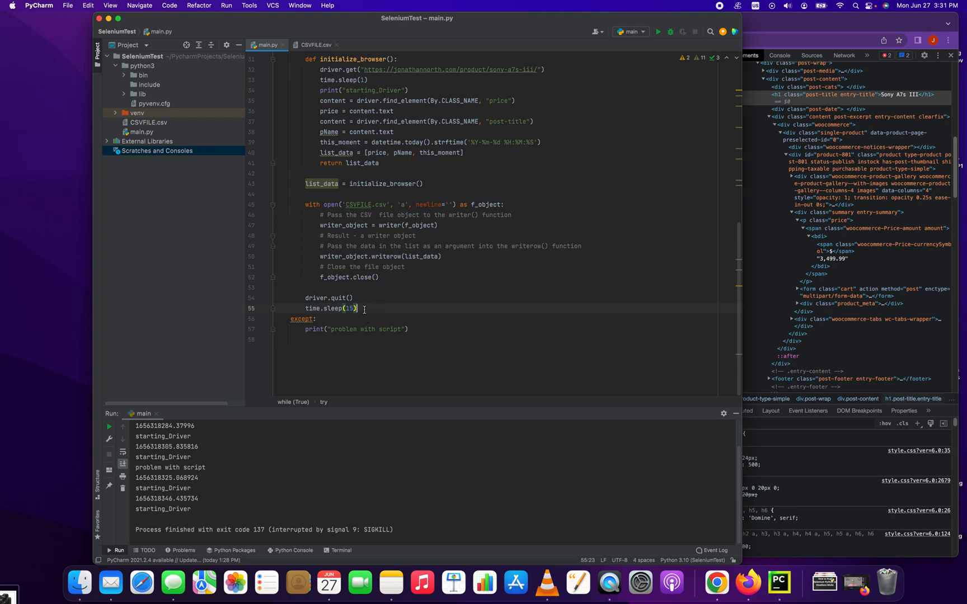
scroll("up", 3)
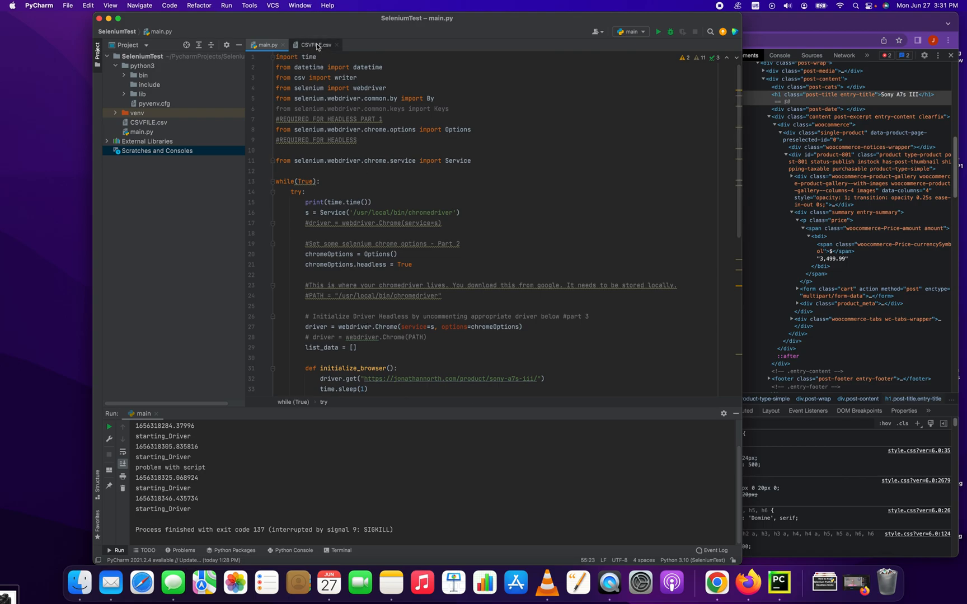
Check that CSVFILE.csv is still empty and return to main.py
left_click(315, 45)
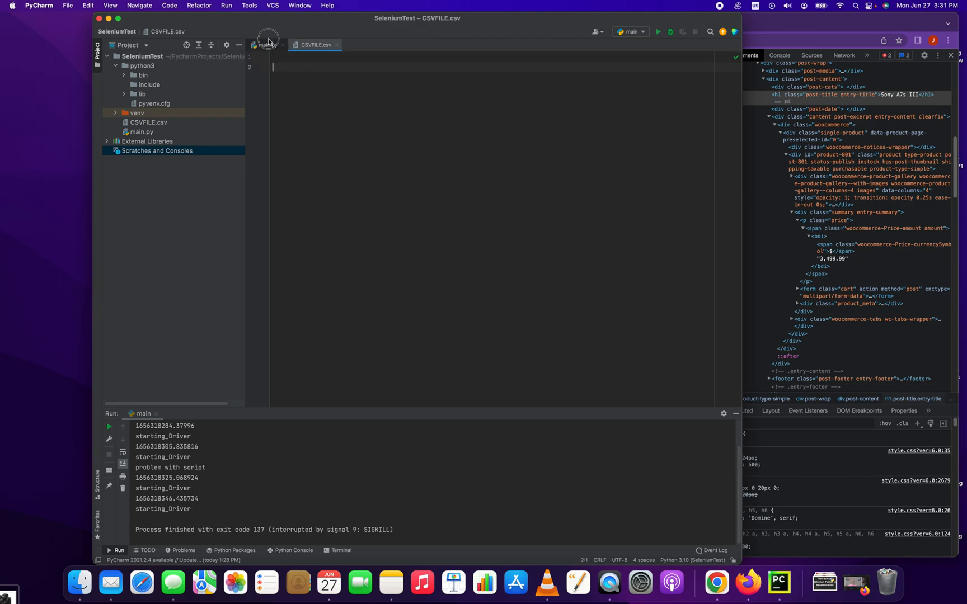
left_click(266, 45)
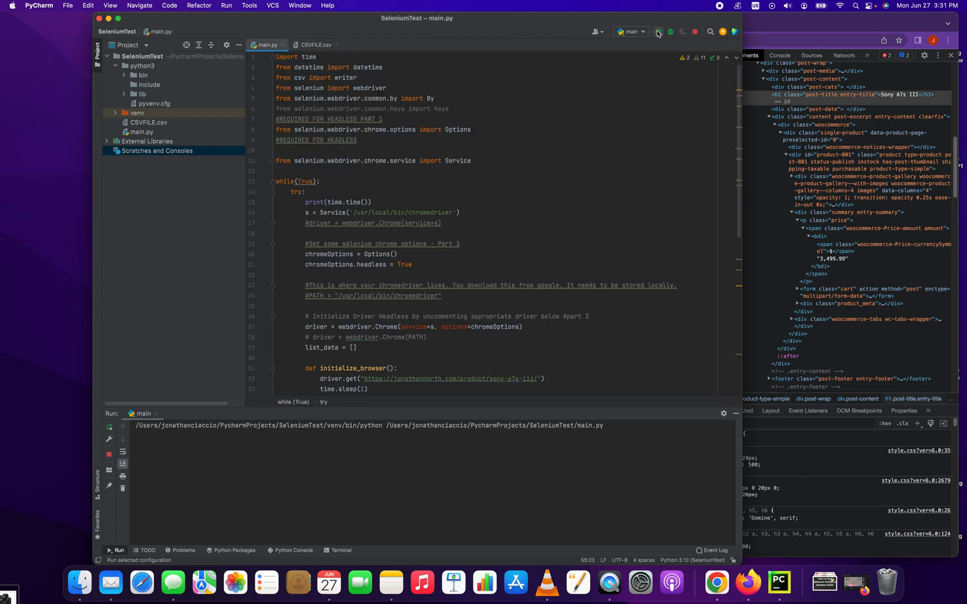
Run the price tracker and watch CSVFILE.csv gain two $3,499.99 Sony A7s III rows
left_click(658, 31)
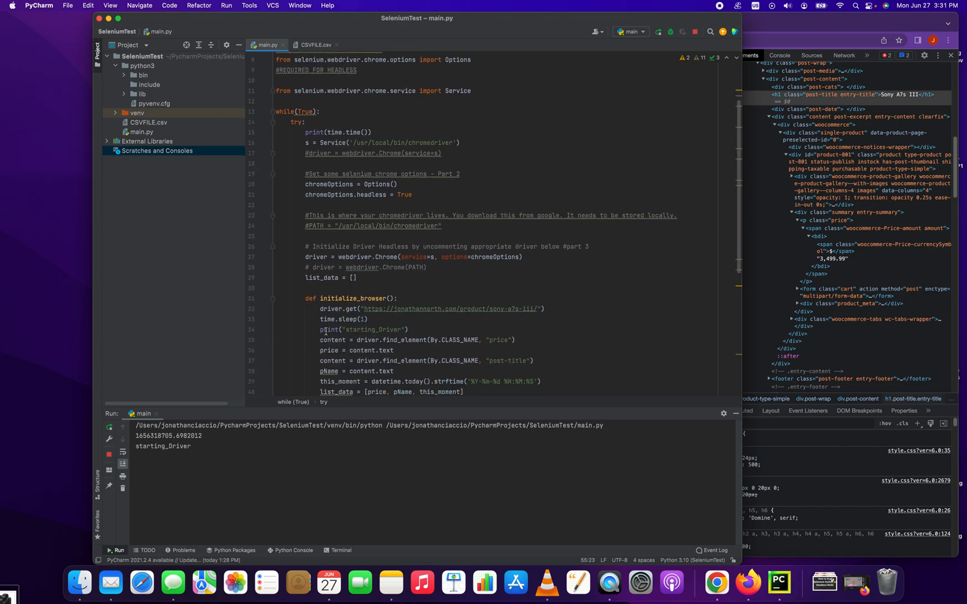
scroll("down", 3)
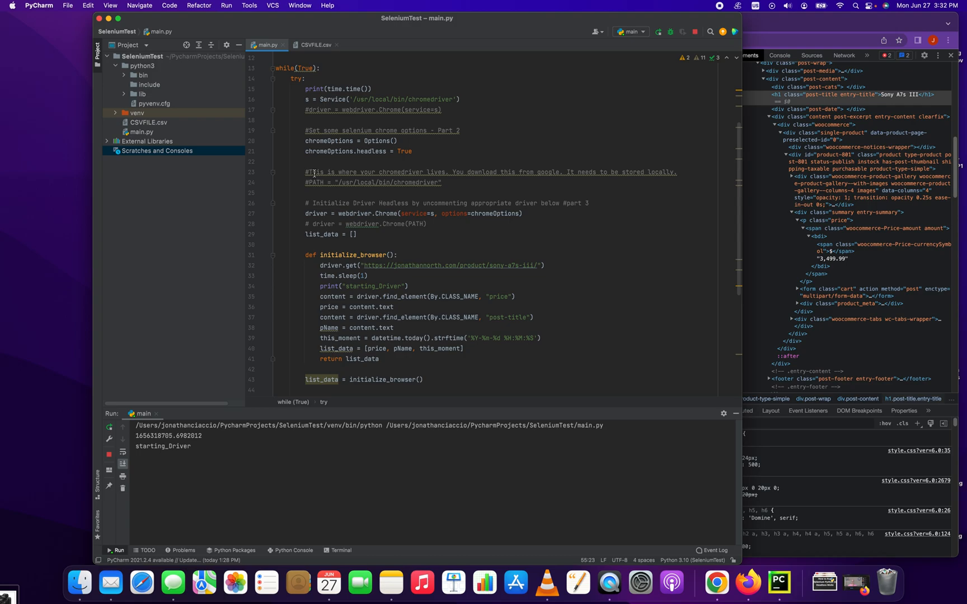
left_click(316, 45)
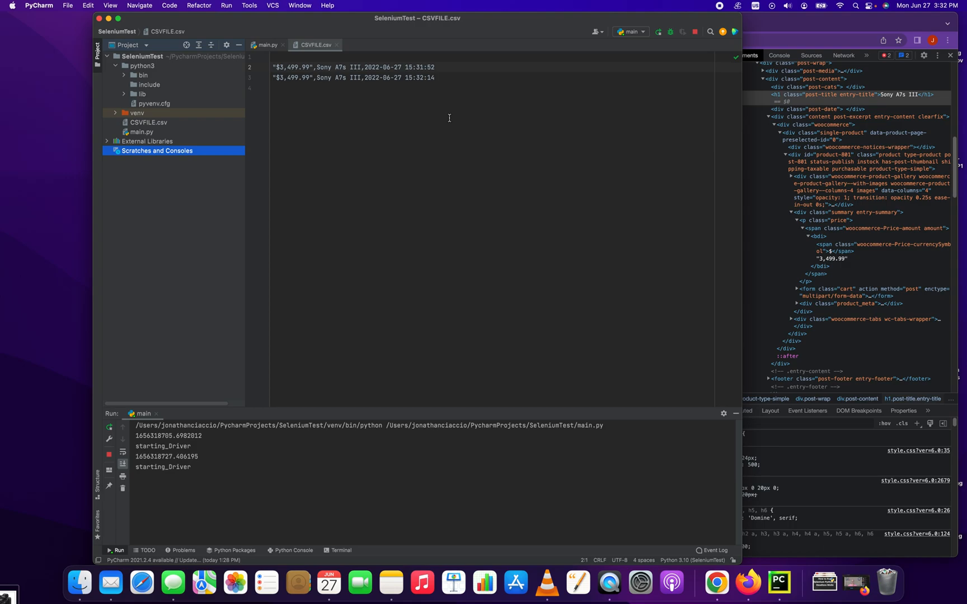
mouse_move(751, 19)
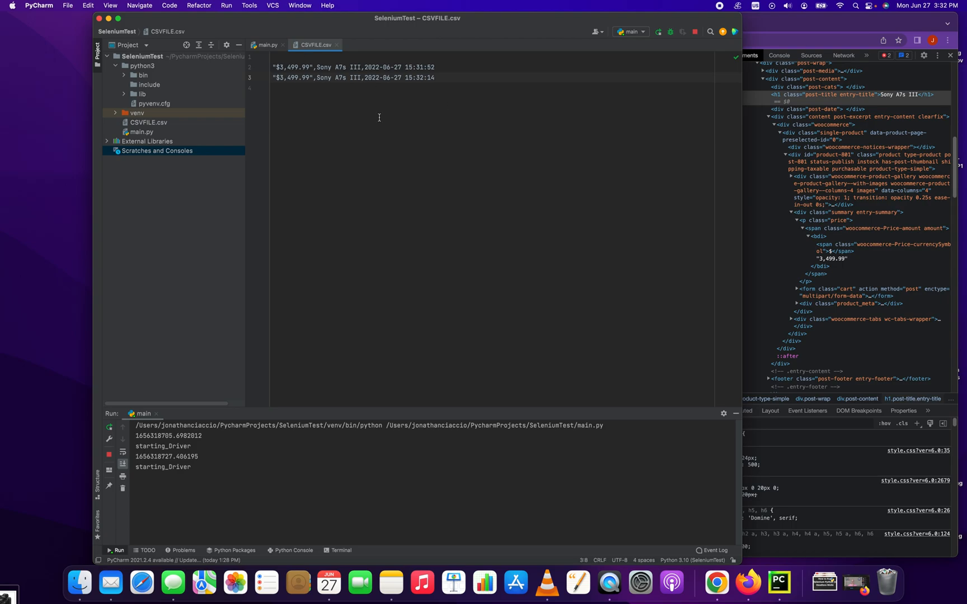
Flip between main.py and CSVFILE.csv to confirm the two price, name and timestamp rows
left_click(267, 45)
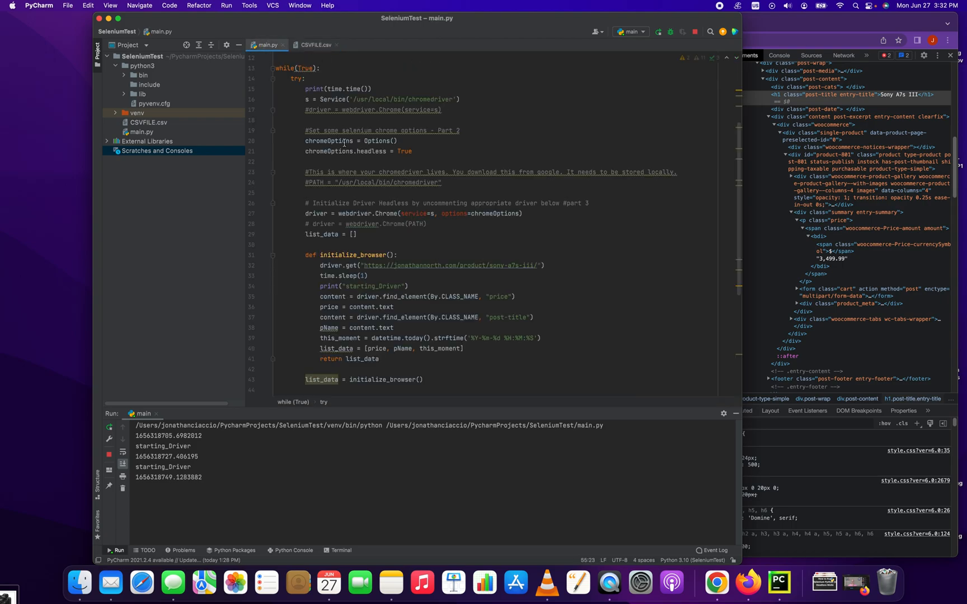
left_click(316, 45)
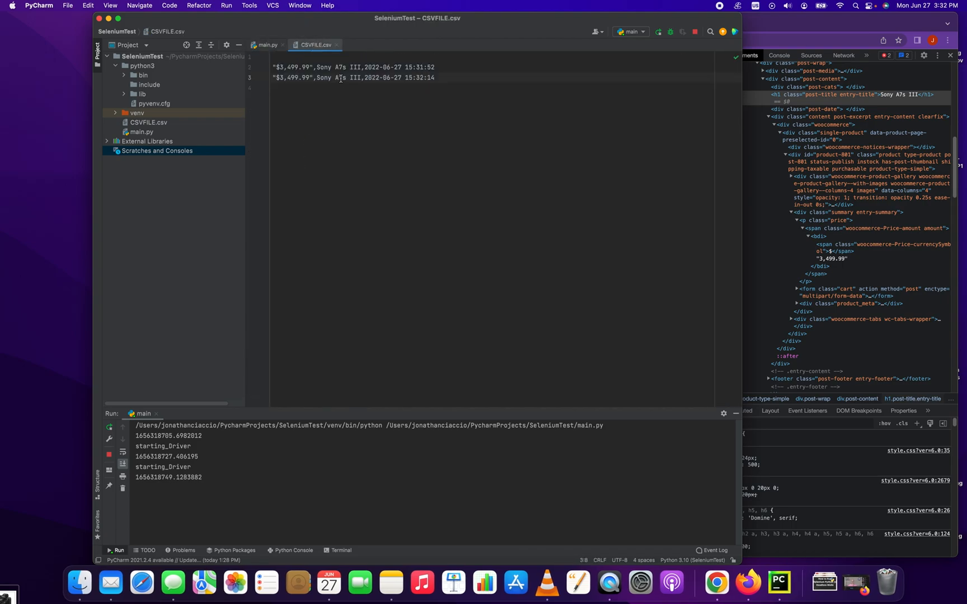
left_click(266, 45)
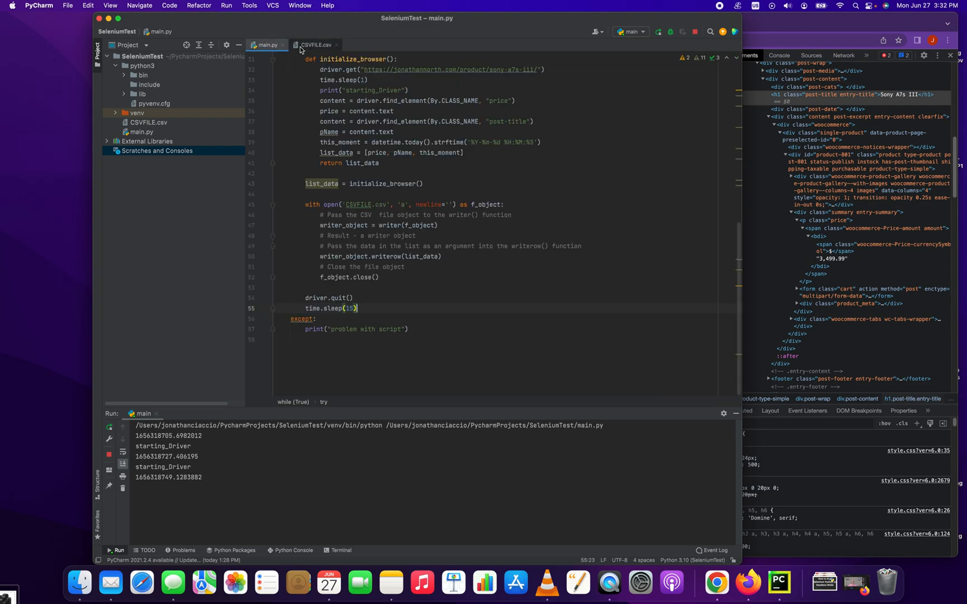
left_click(316, 45)
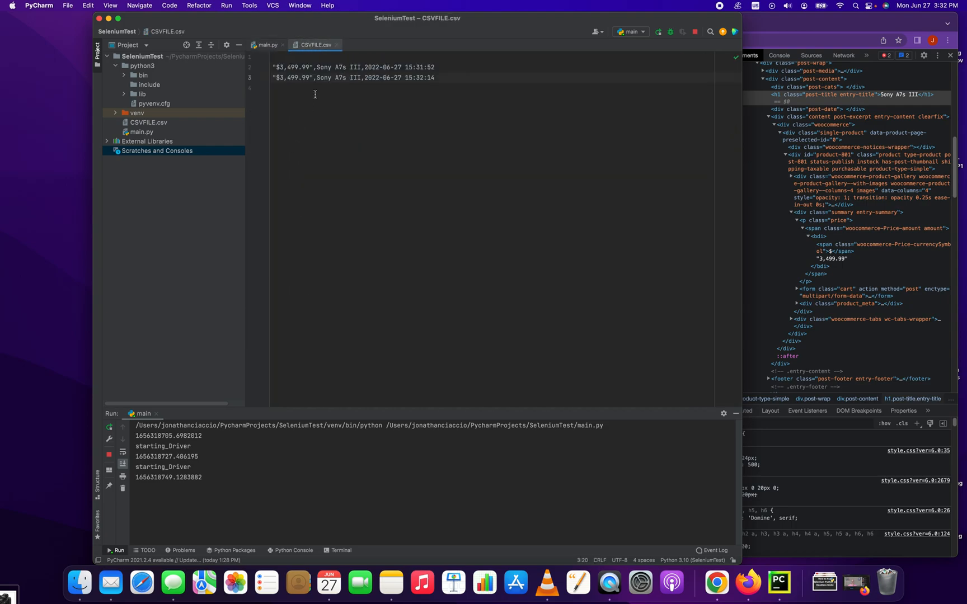
left_click(267, 45)
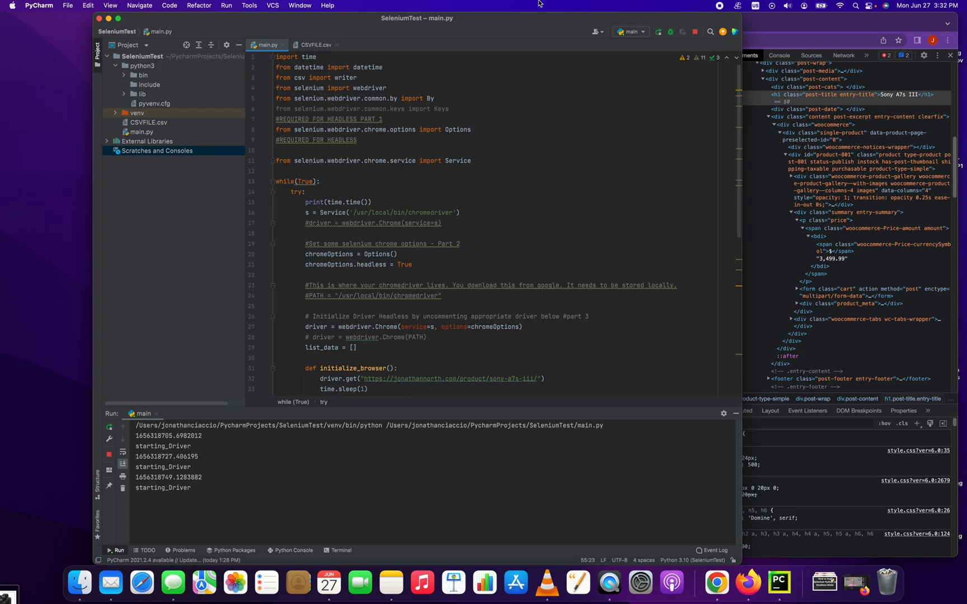
mouse_move(512, 143)
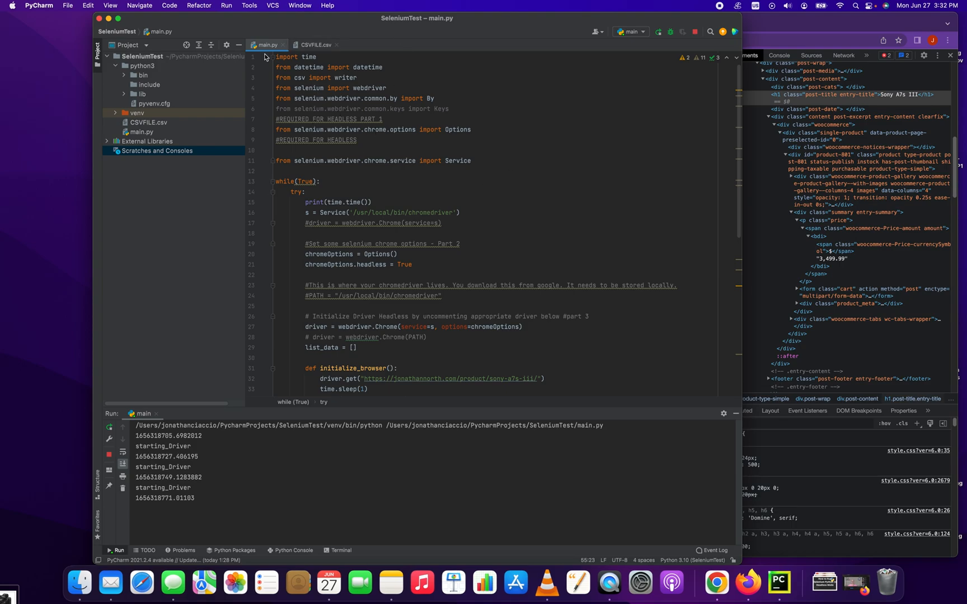
mouse_move(366, 189)
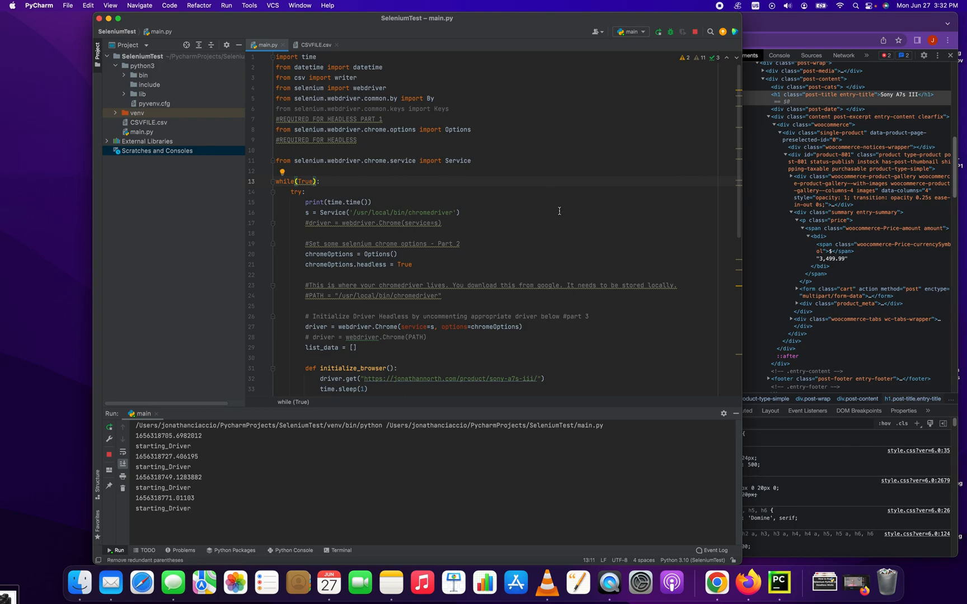
Let the tracker loop, then view CSVFILE.csv holding five timestamped $3,499.99 rows
scroll("down", 3)
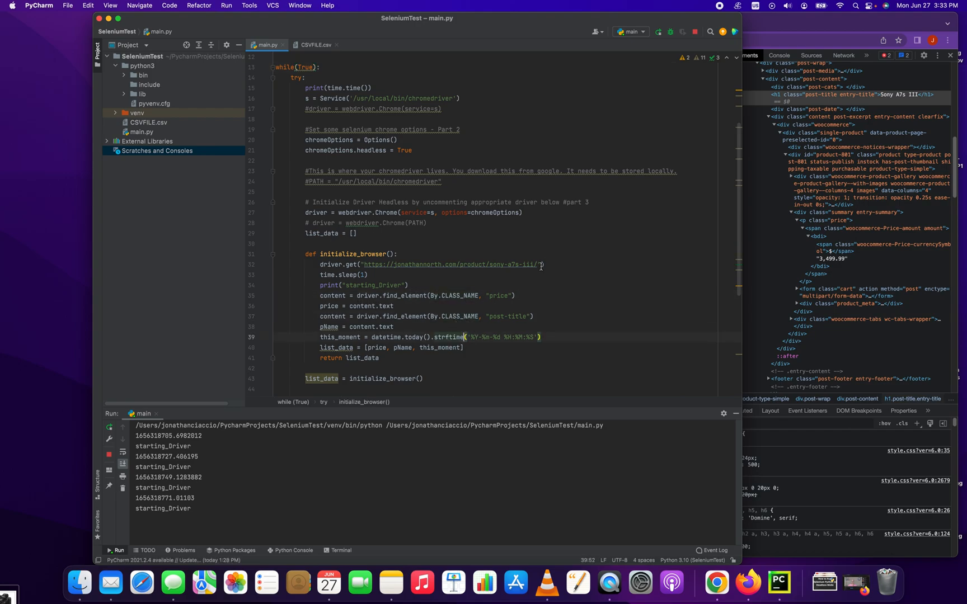
scroll("down", 3)
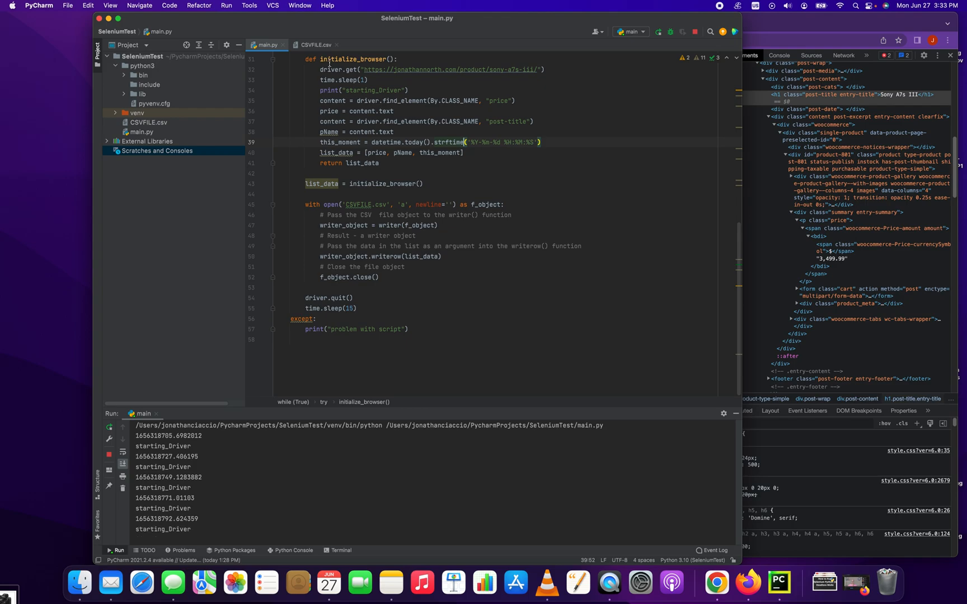
left_click(316, 45)
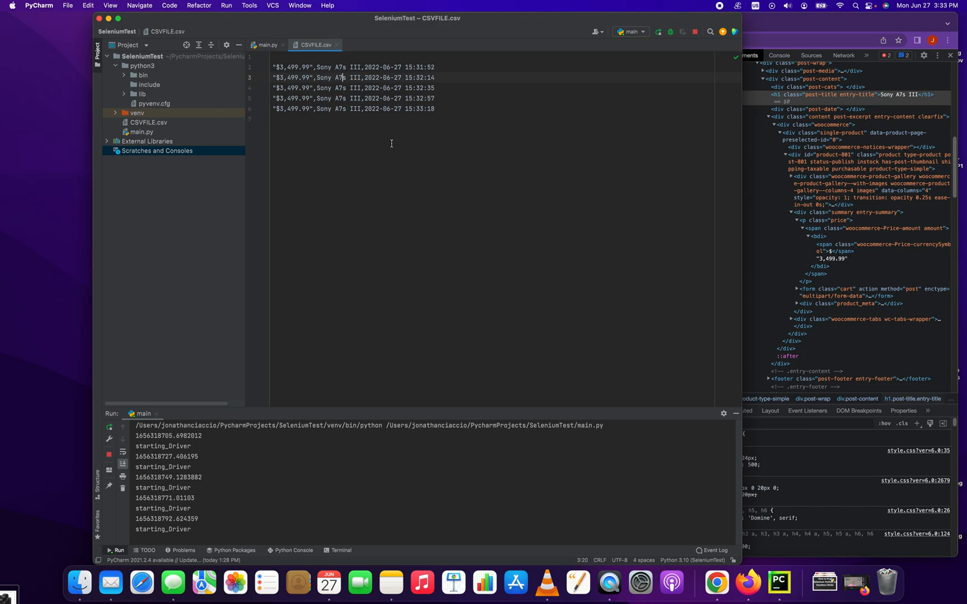
mouse_move(349, 114)
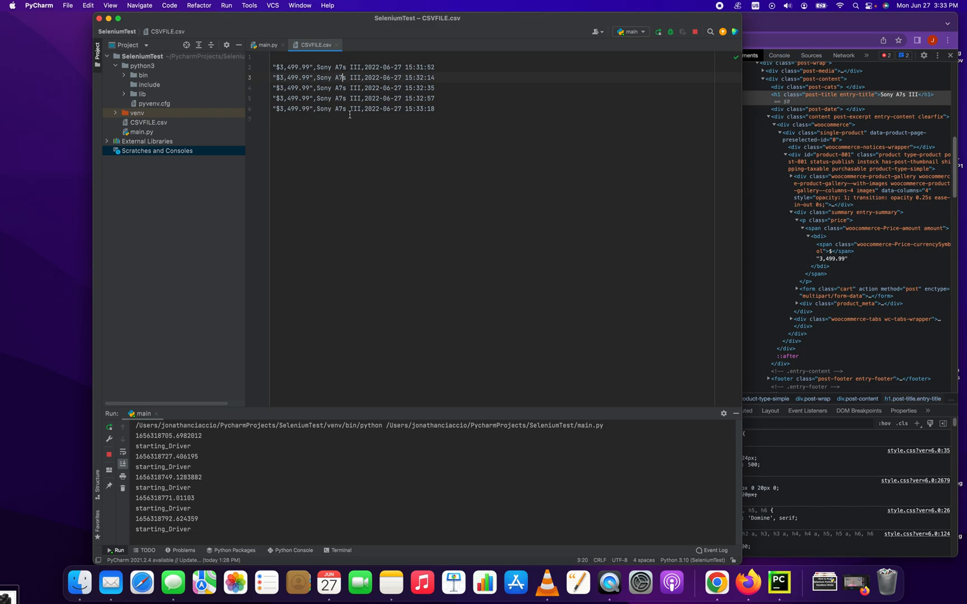